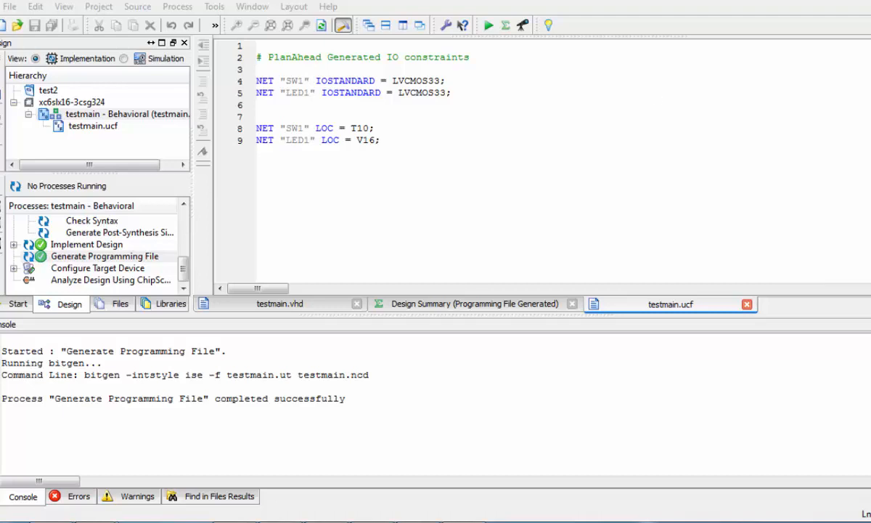
- Open the File menu in Project Navigator over the constraints file
click(9, 7)
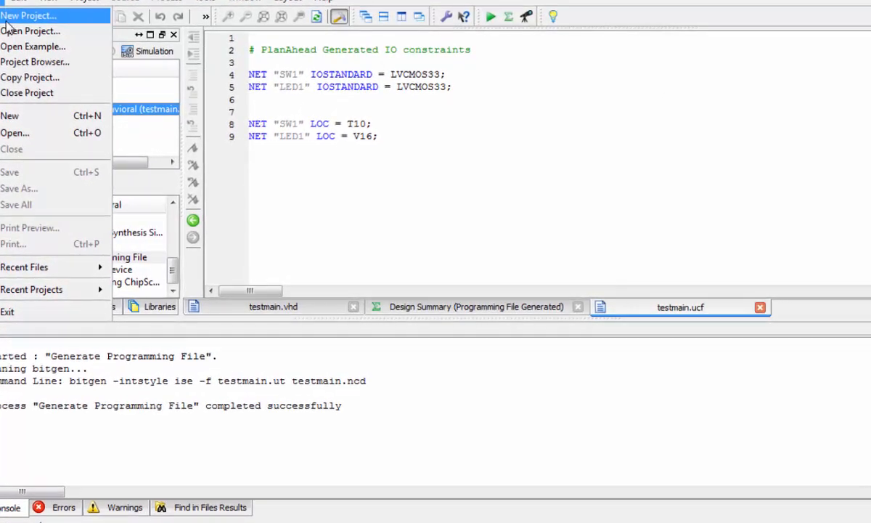
- Start a new project and enter the name EX0 in the wizard
click(30, 15)
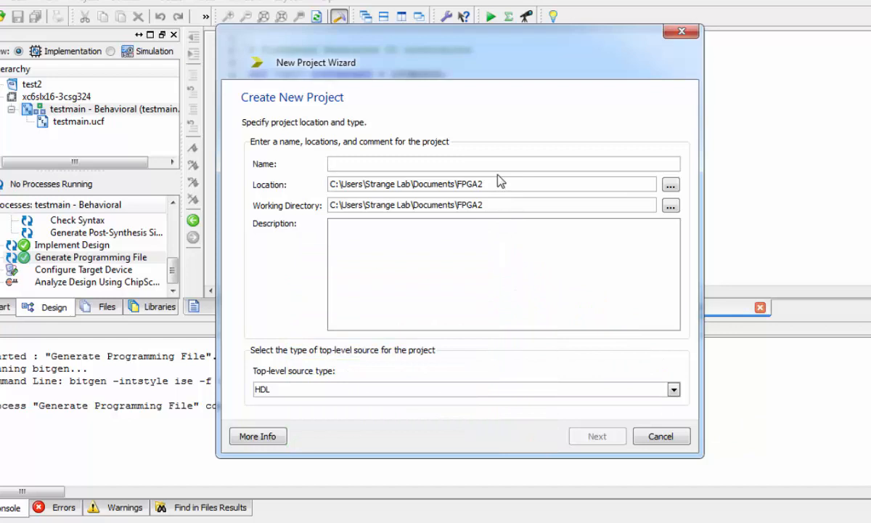
text(EX0)
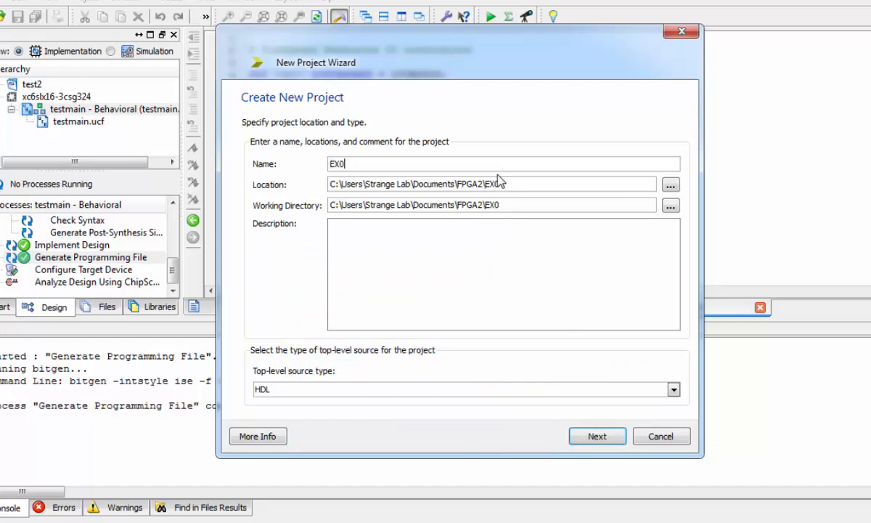
- Advance to project settings showing Spartan6 XC6SLX16, CSG324, speed -3, VHDL
click(597, 436)
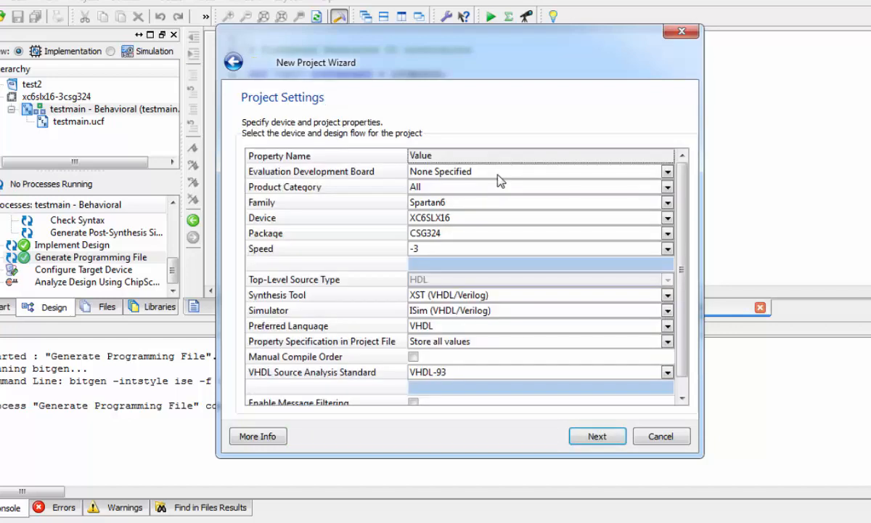
mouse_move(500, 187)
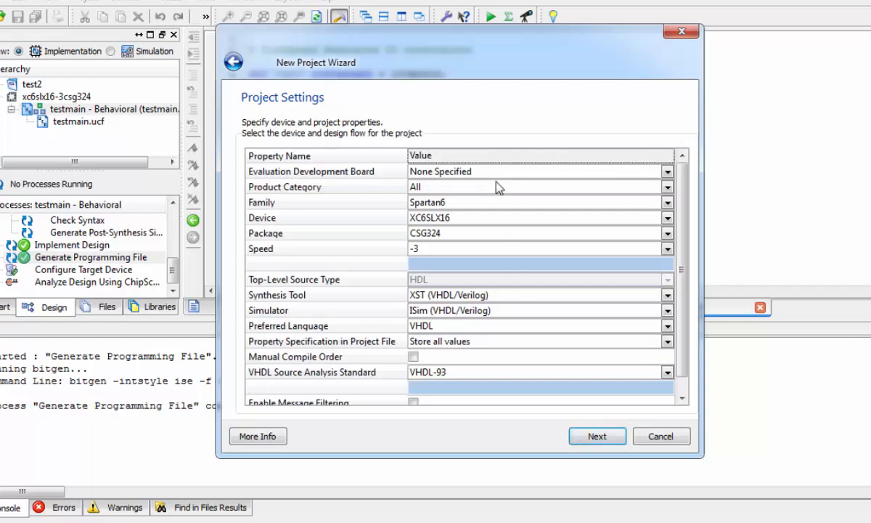
mouse_move(501, 233)
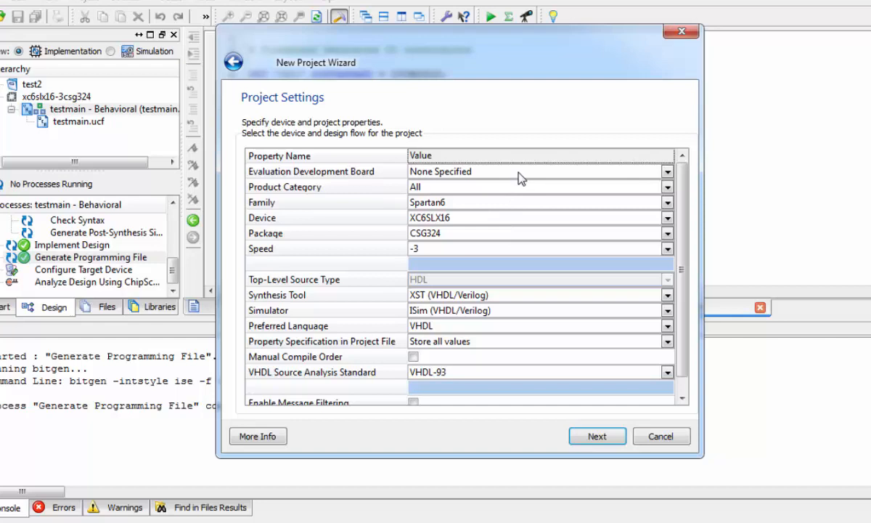
mouse_move(507, 211)
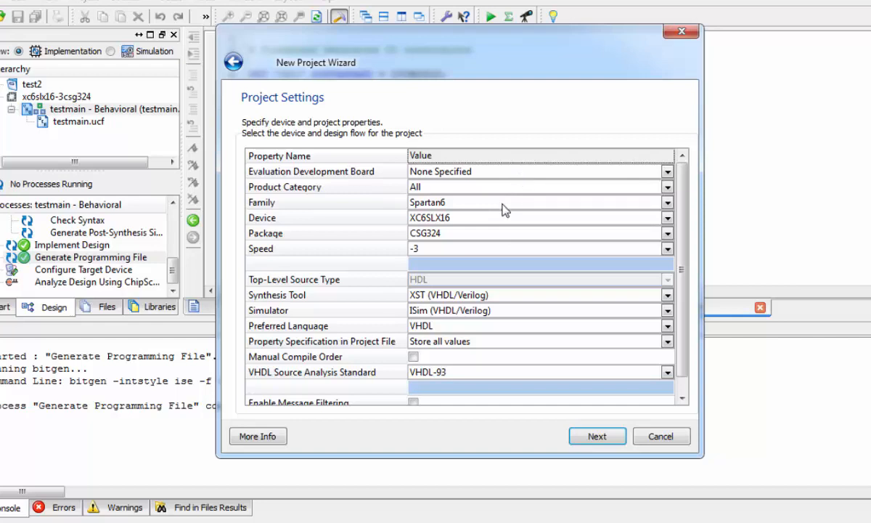
mouse_move(428, 230)
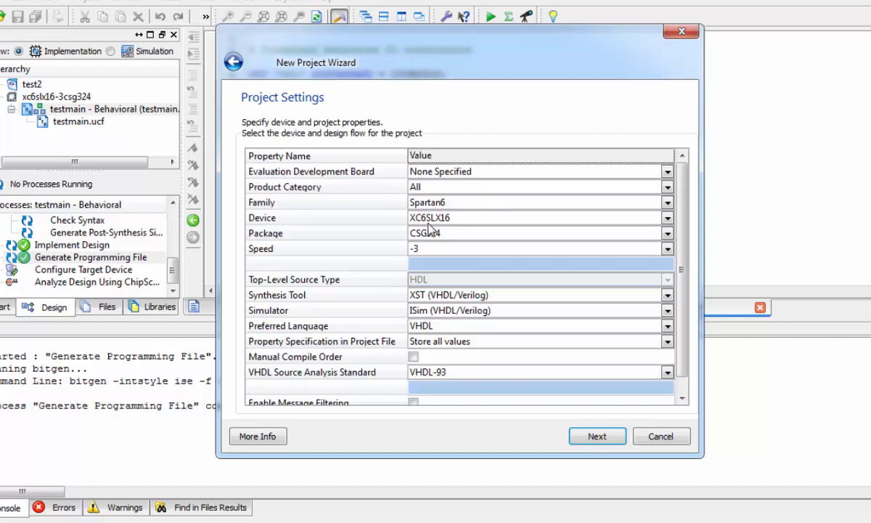
mouse_move(456, 230)
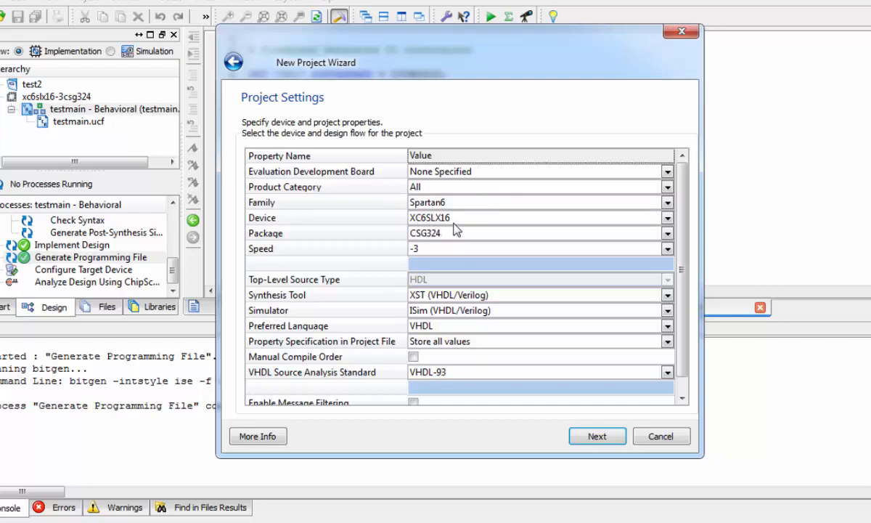
mouse_move(459, 240)
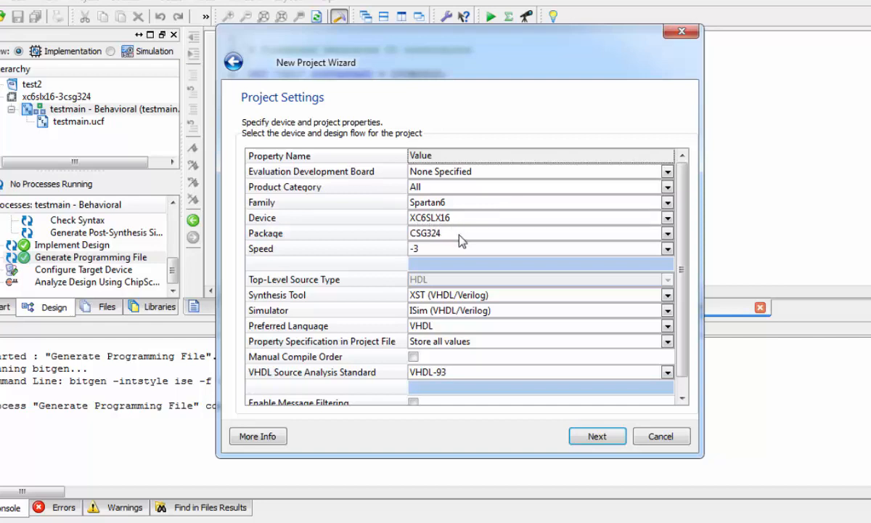
mouse_move(454, 252)
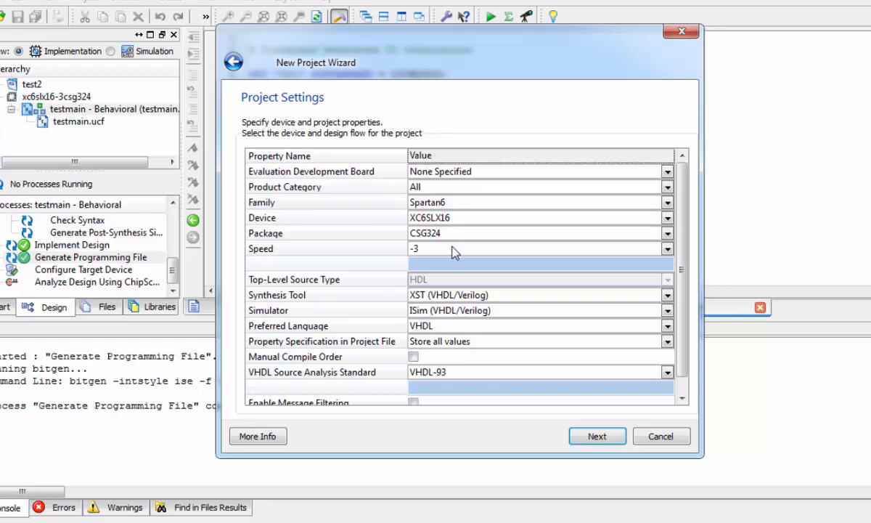
mouse_move(465, 256)
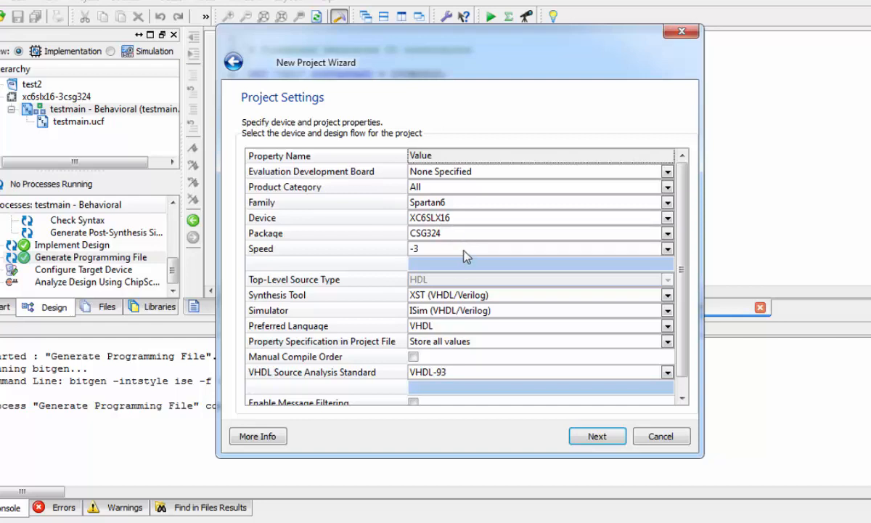
mouse_move(490, 302)
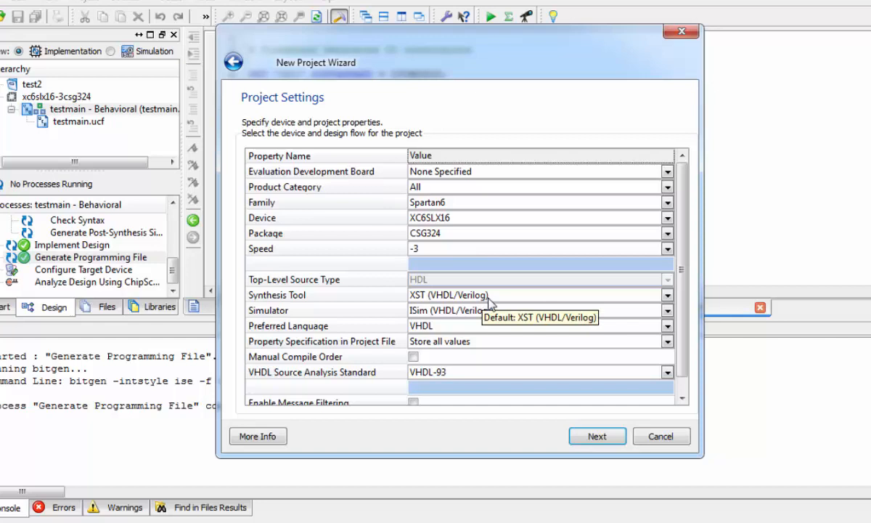
mouse_move(509, 334)
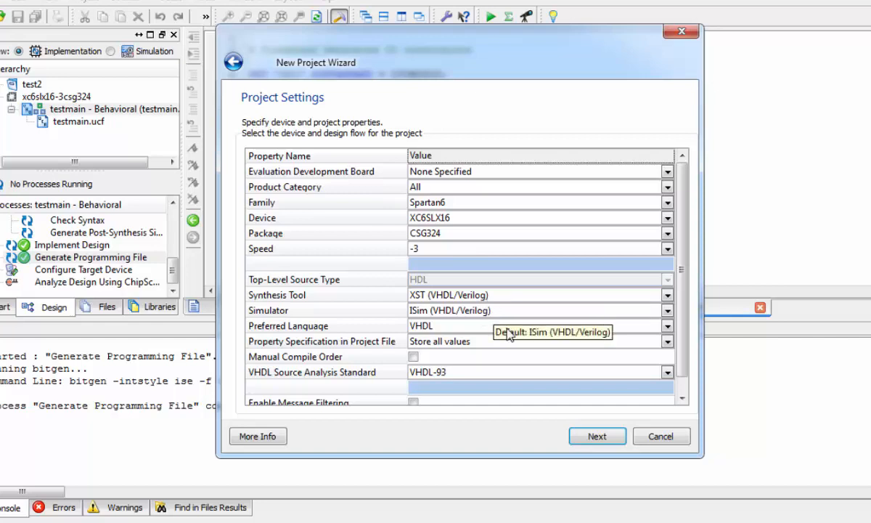
mouse_move(661, 332)
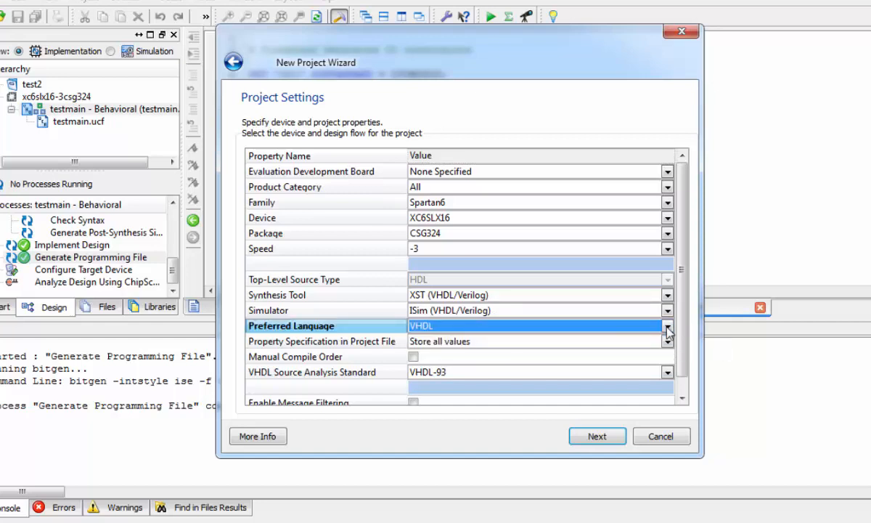
mouse_move(568, 335)
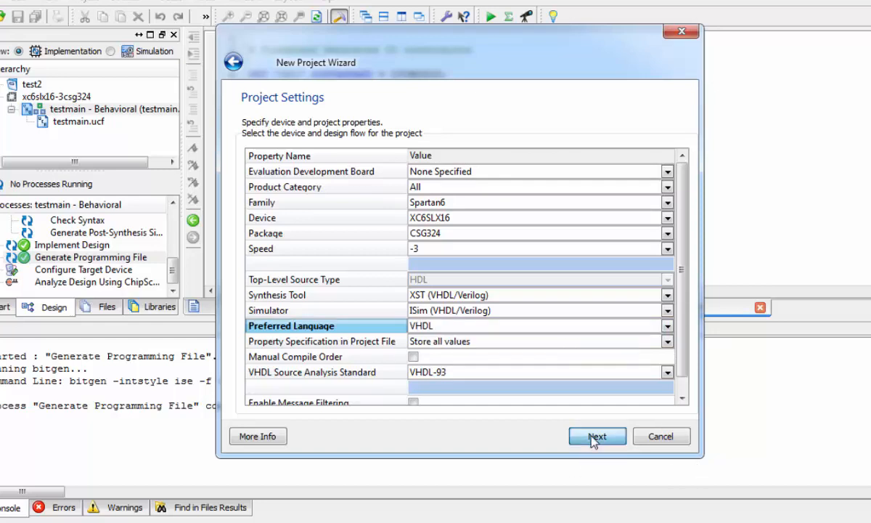
- Go through the summary and finish, creating empty project EX01 for xc6slx16-3csg324
click(596, 435)
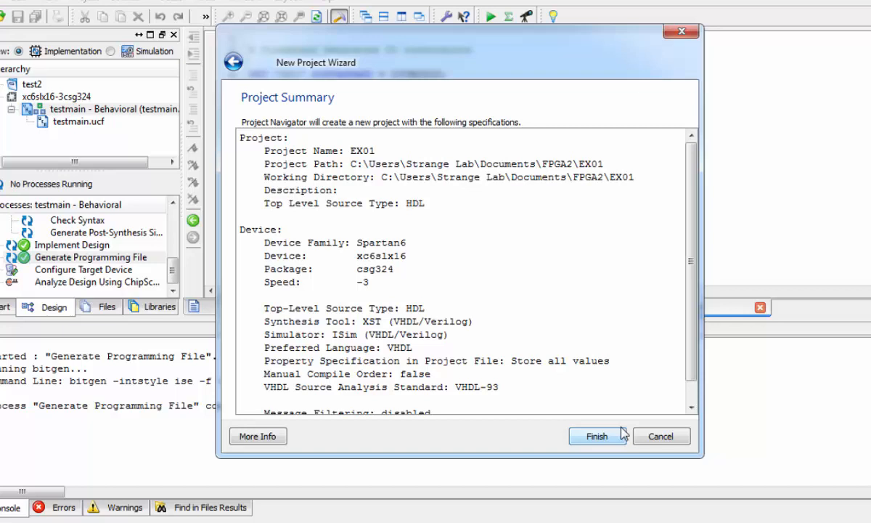
mouse_move(616, 435)
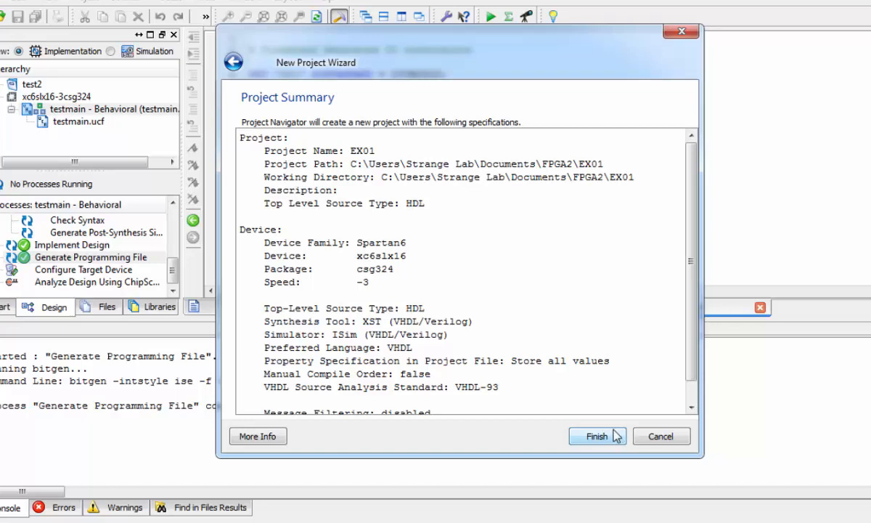
click(597, 436)
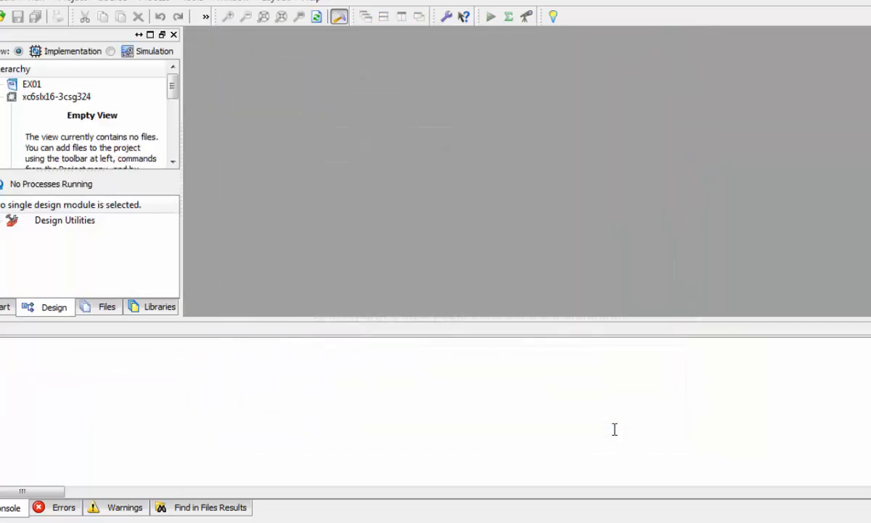
mouse_move(458, 223)
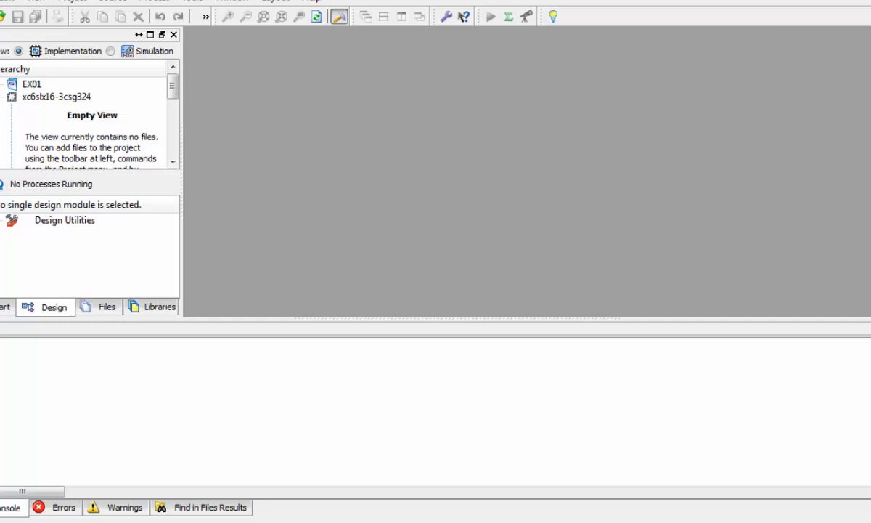
mouse_move(62, 105)
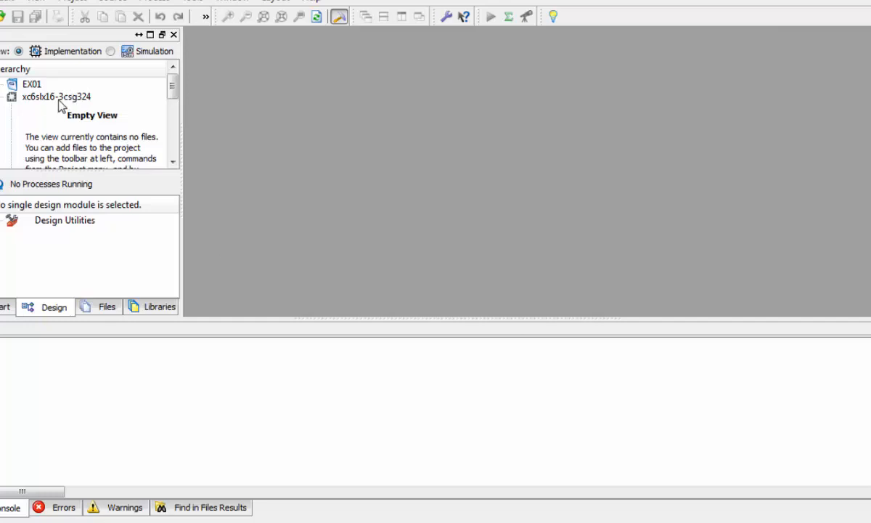
- From the device's context menu, add a new VHDL Module source named EX01
right_click(56, 84)
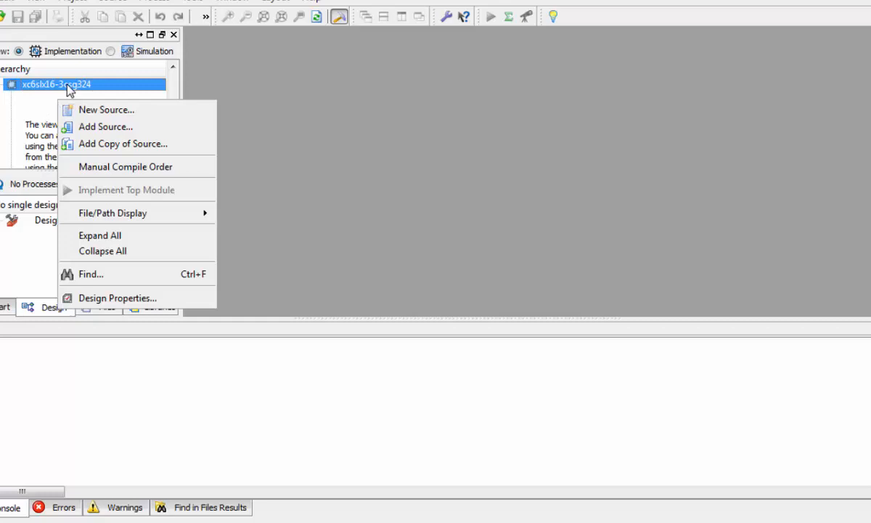
click(106, 110)
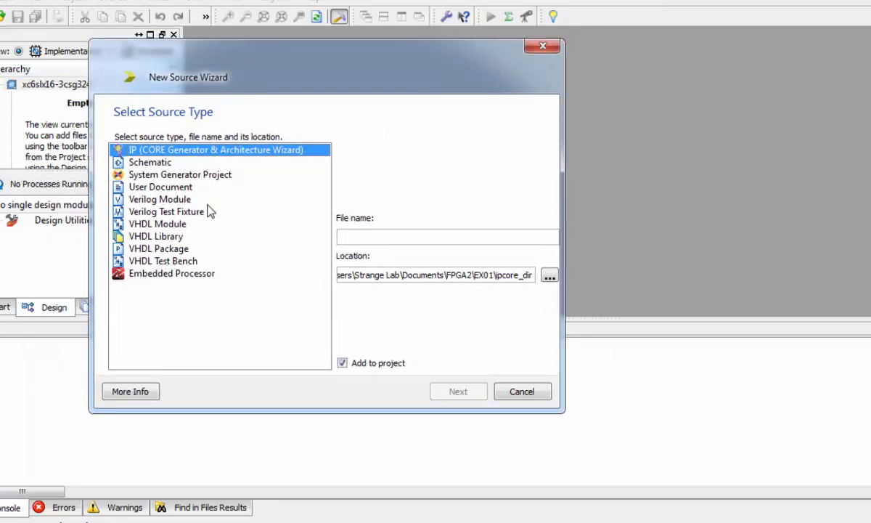
mouse_move(173, 209)
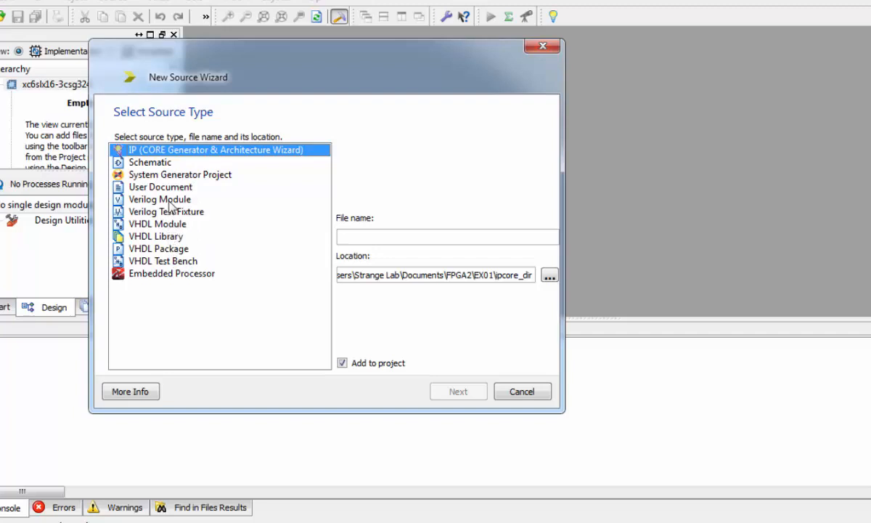
mouse_move(167, 235)
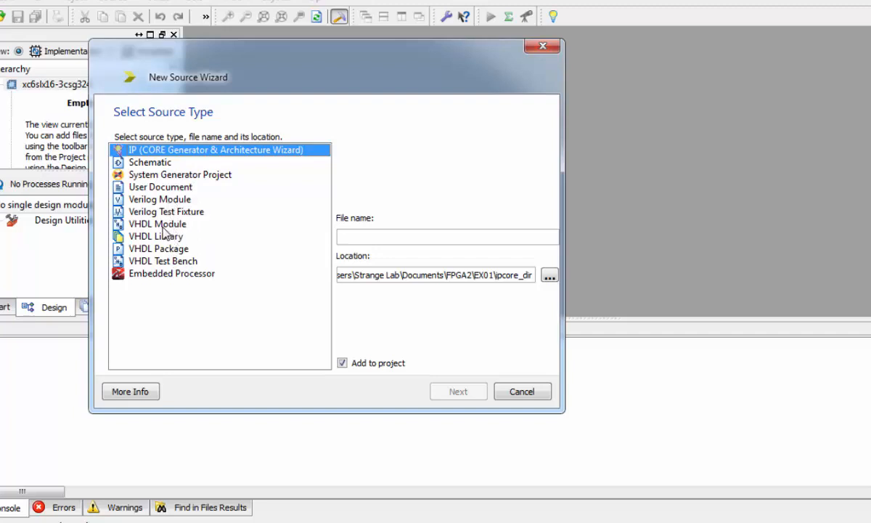
click(157, 224)
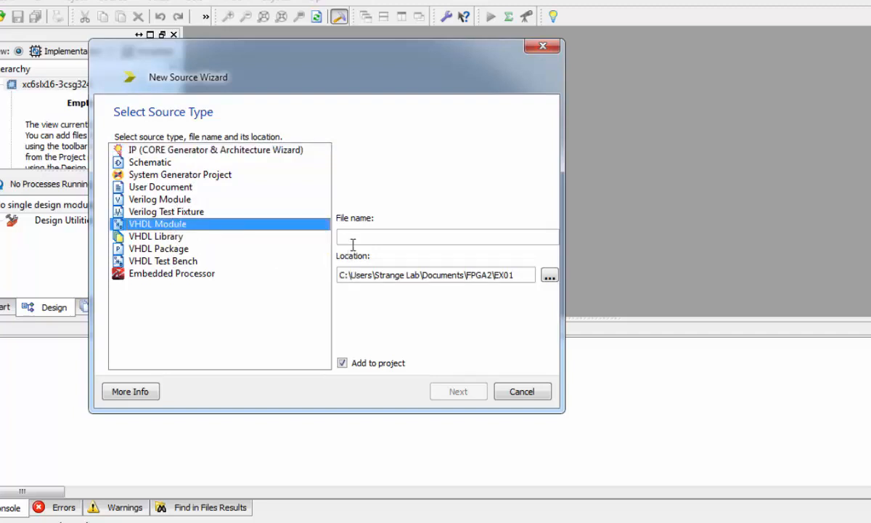
click(446, 236)
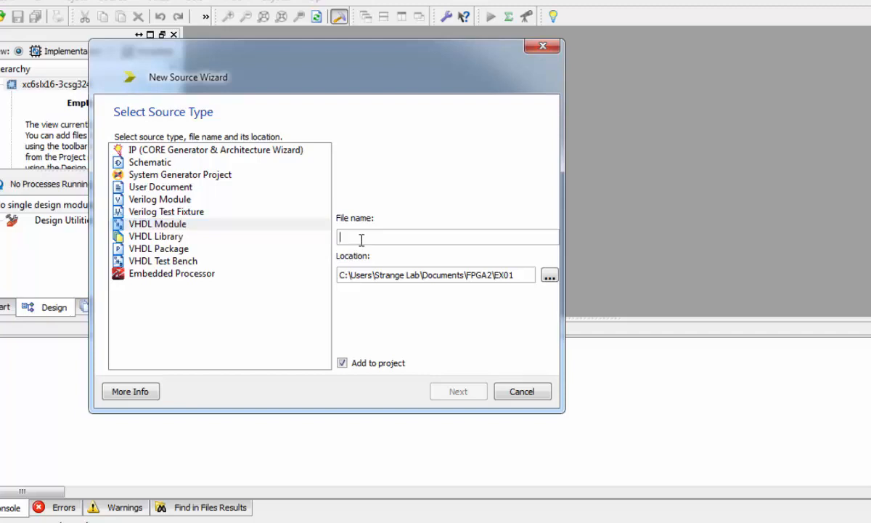
text(EX0)
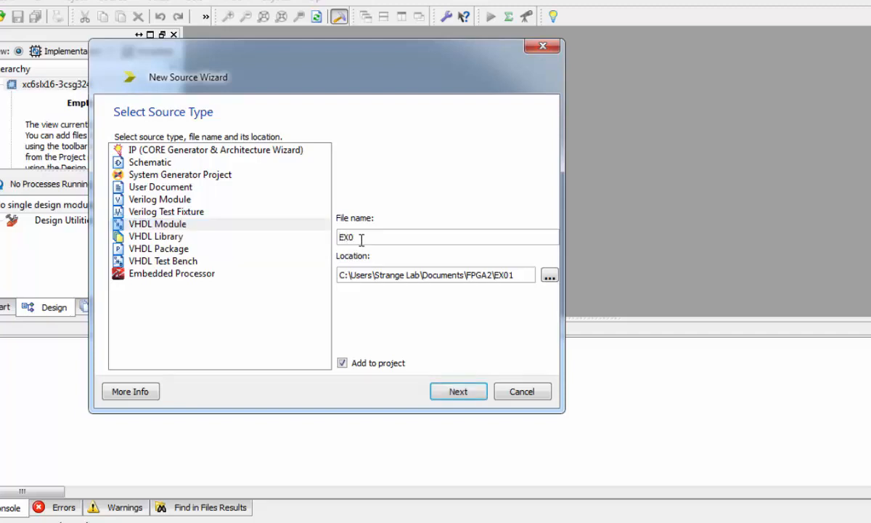
text(1)
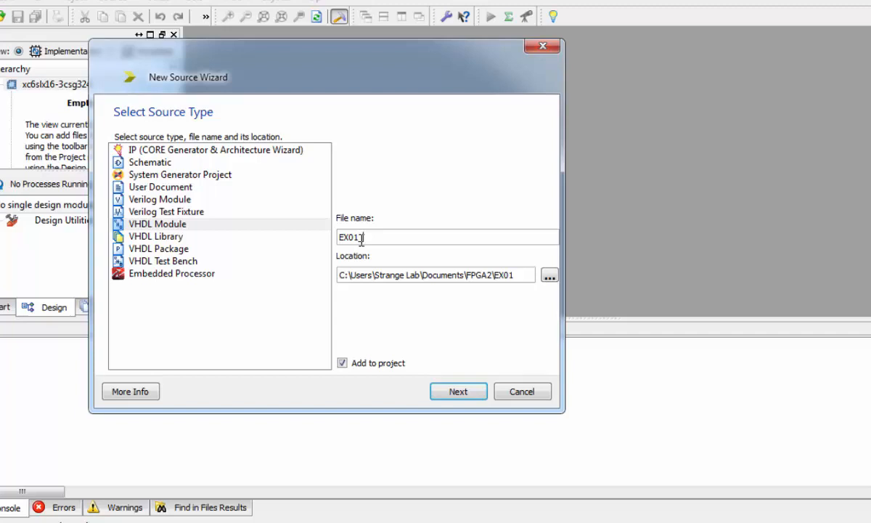
- Define the first module port LED with direction out
click(458, 391)
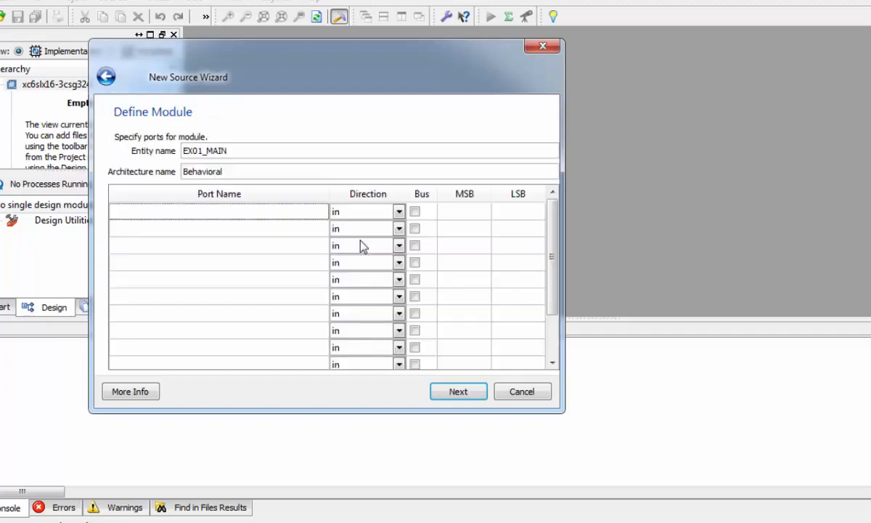
mouse_move(325, 263)
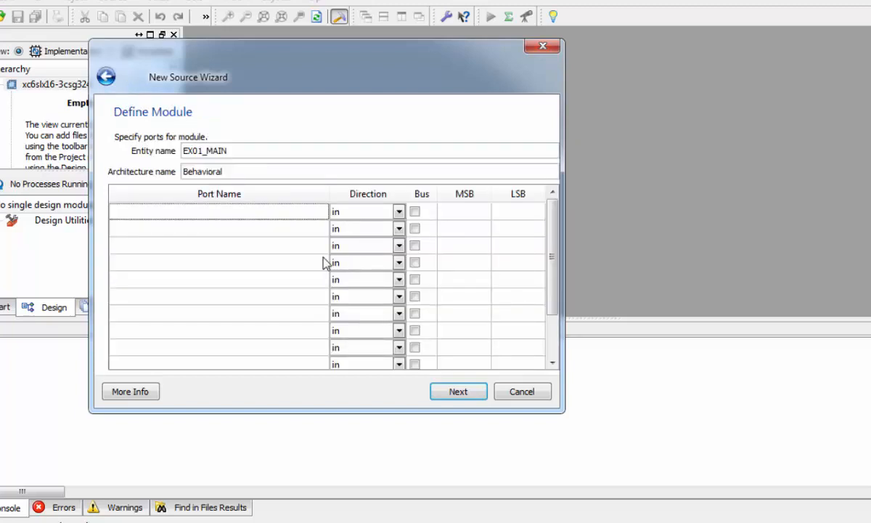
mouse_move(258, 217)
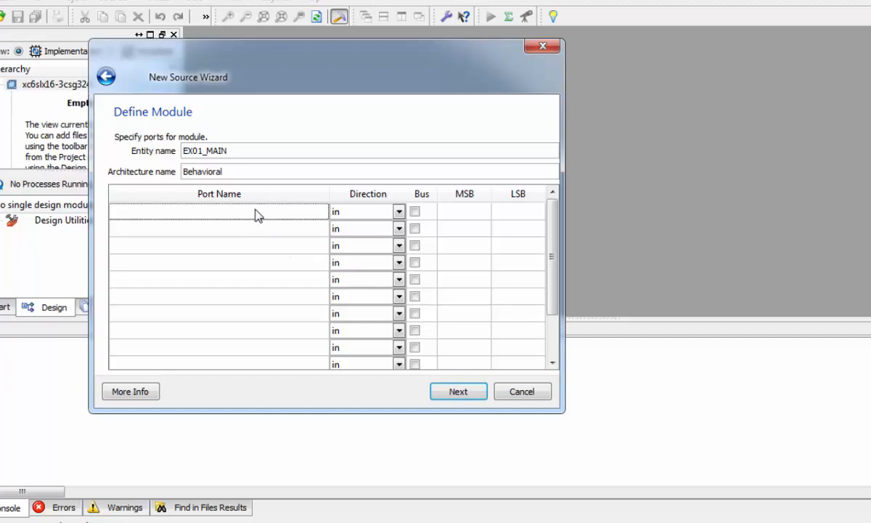
click(218, 212)
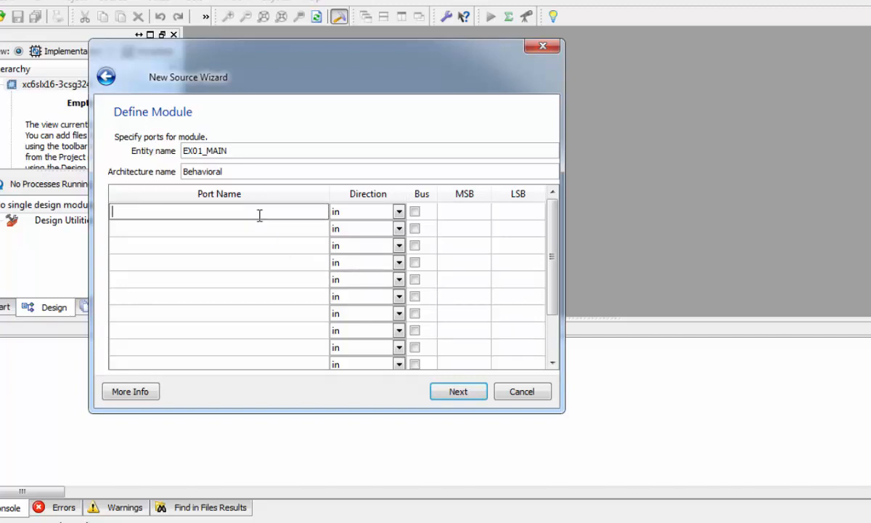
text(LE)
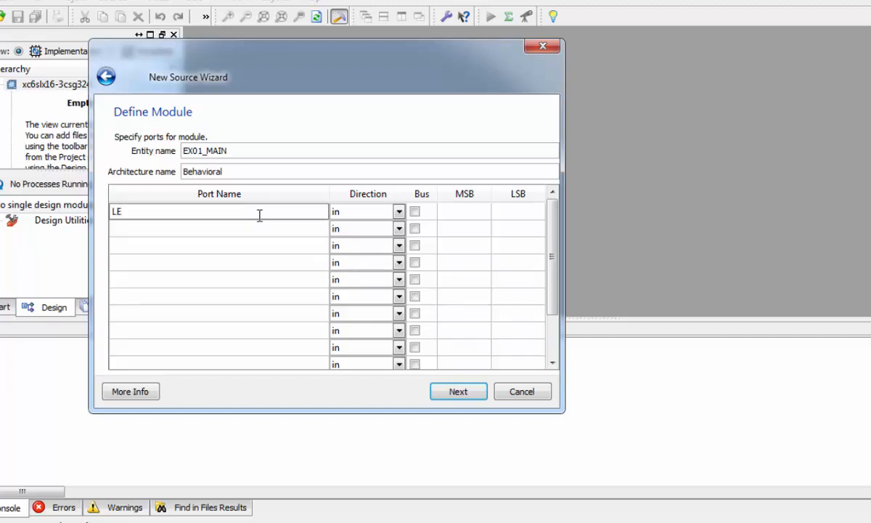
text(D)
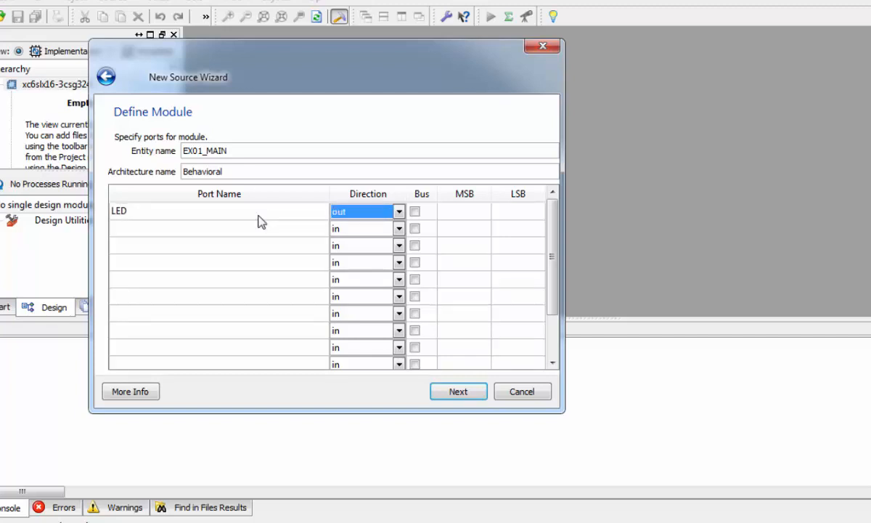
click(399, 212)
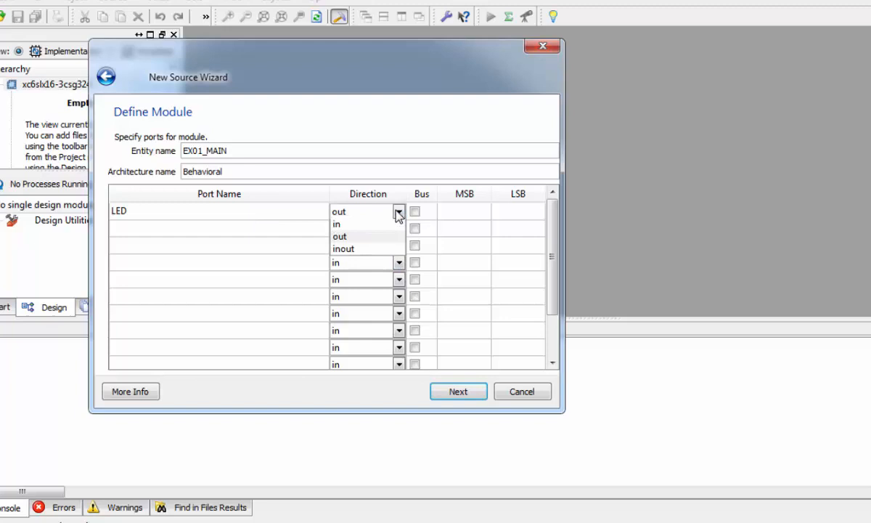
mouse_move(340, 237)
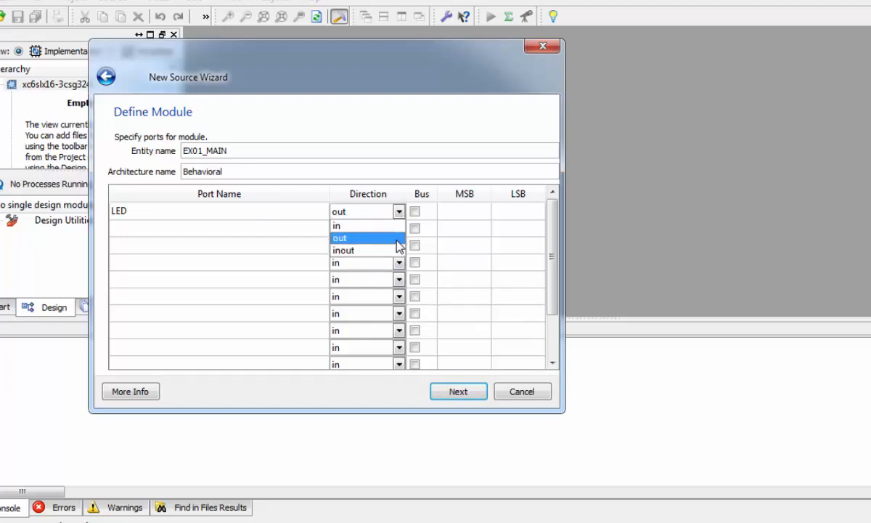
click(340, 237)
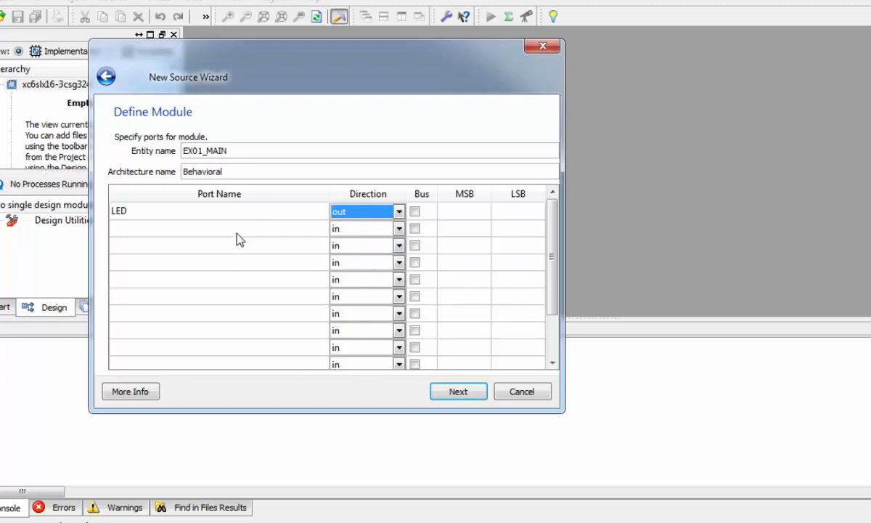
- Add input port SW and finish creating the EX01_MAIN module
click(217, 228)
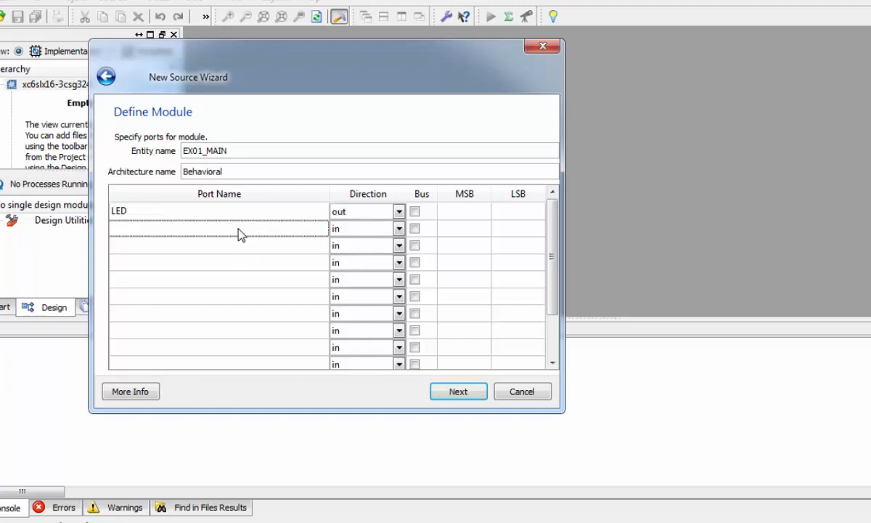
text(SW)
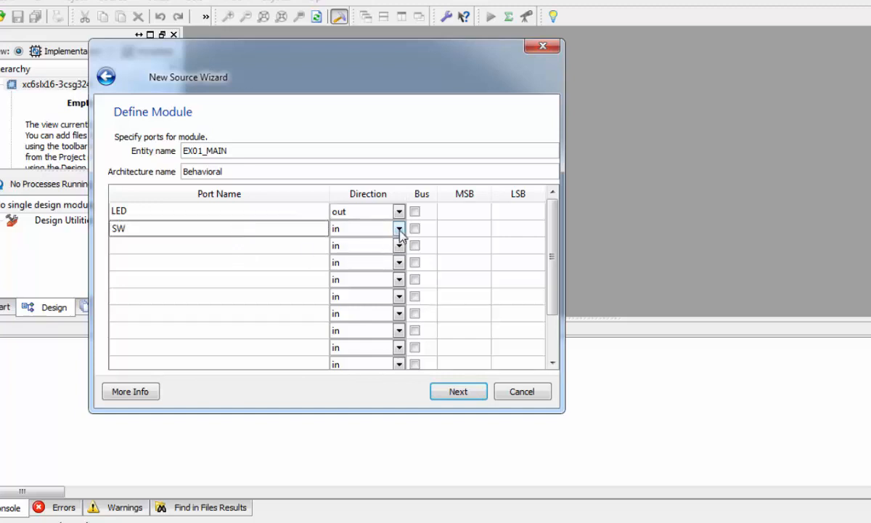
mouse_move(365, 233)
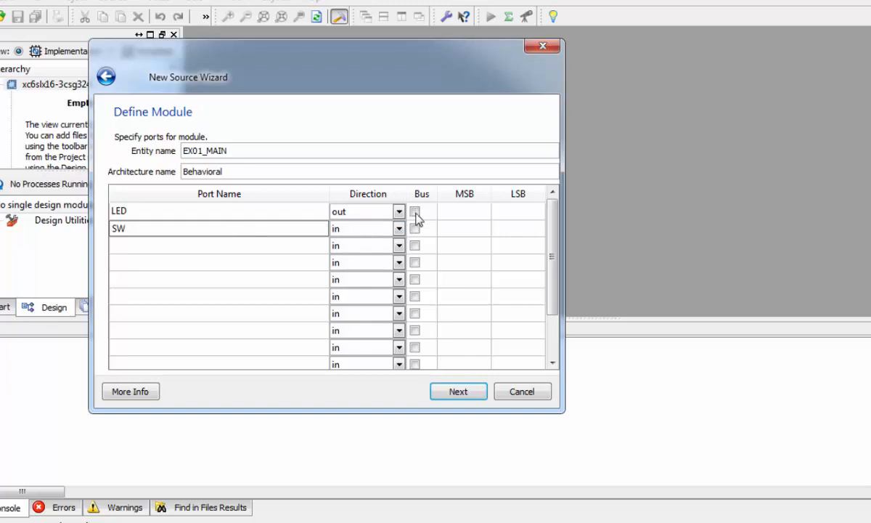
click(218, 228)
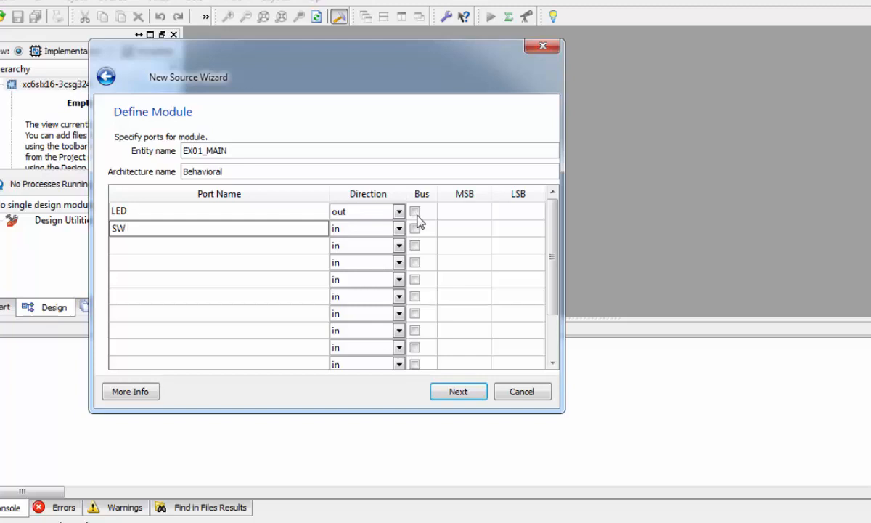
mouse_move(428, 225)
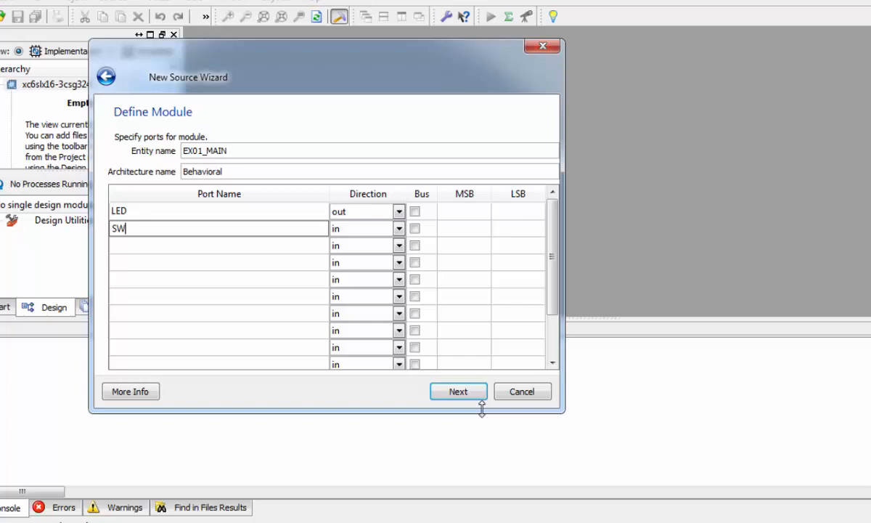
click(458, 391)
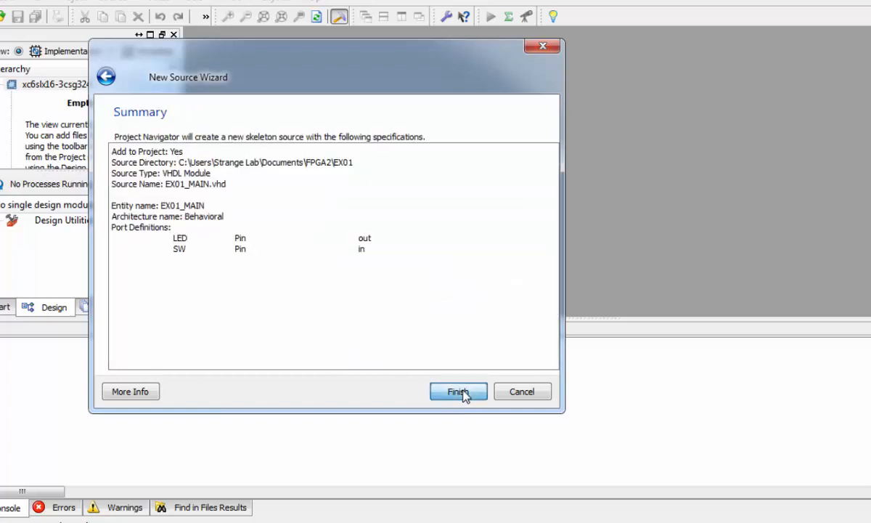
click(459, 392)
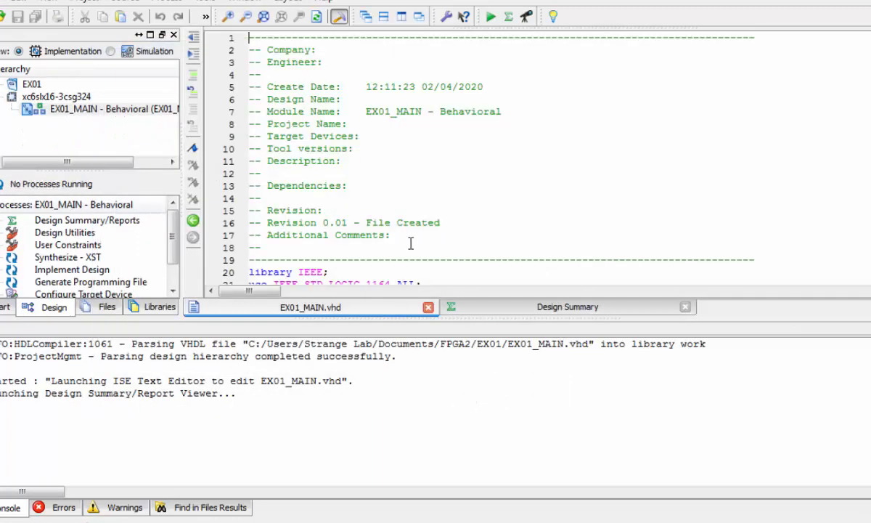
- Review the LED and SW port declarations and go to the blank line after begin
scroll(down, 3)
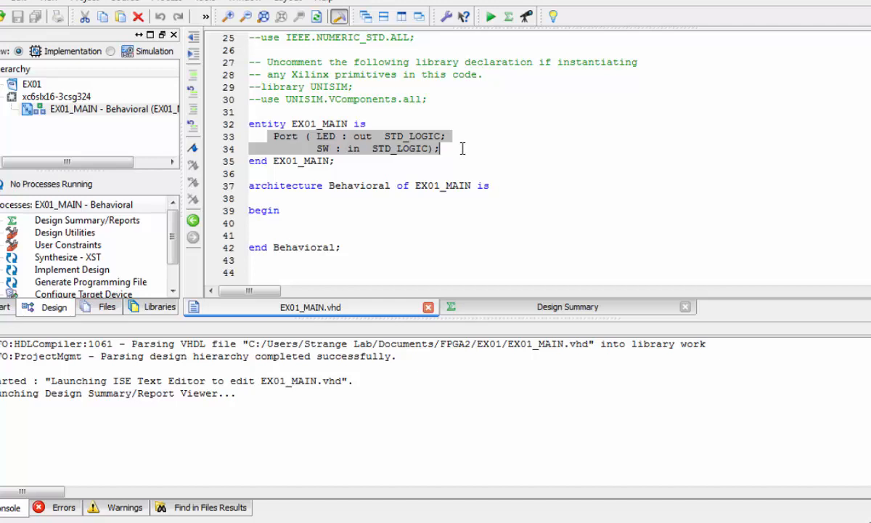
click(325, 136)
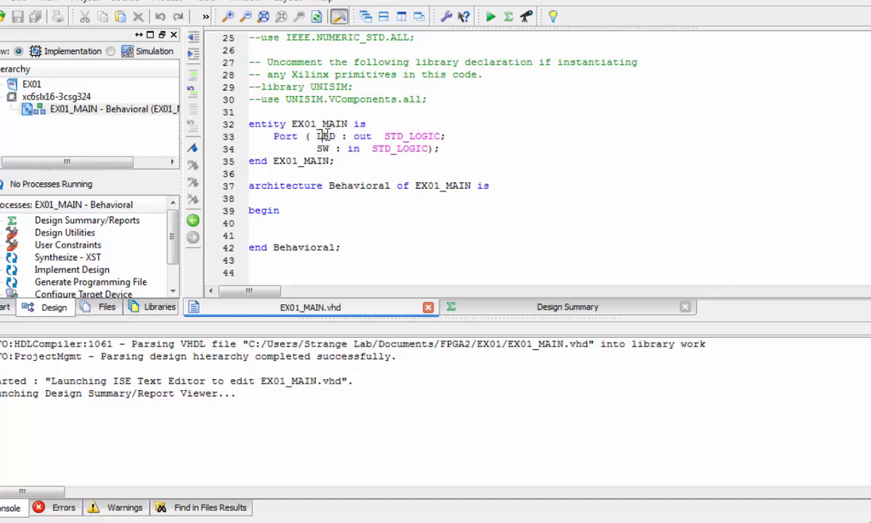
double_click(326, 136)
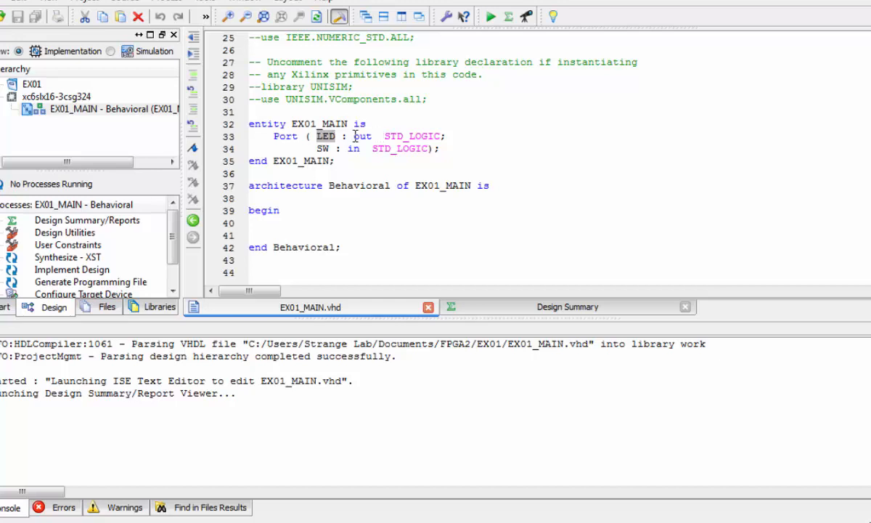
double_click(363, 137)
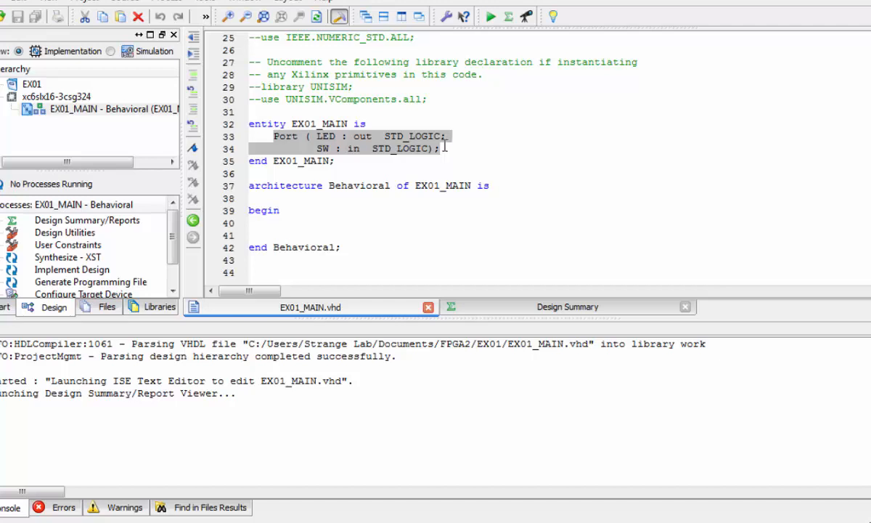
click(286, 223)
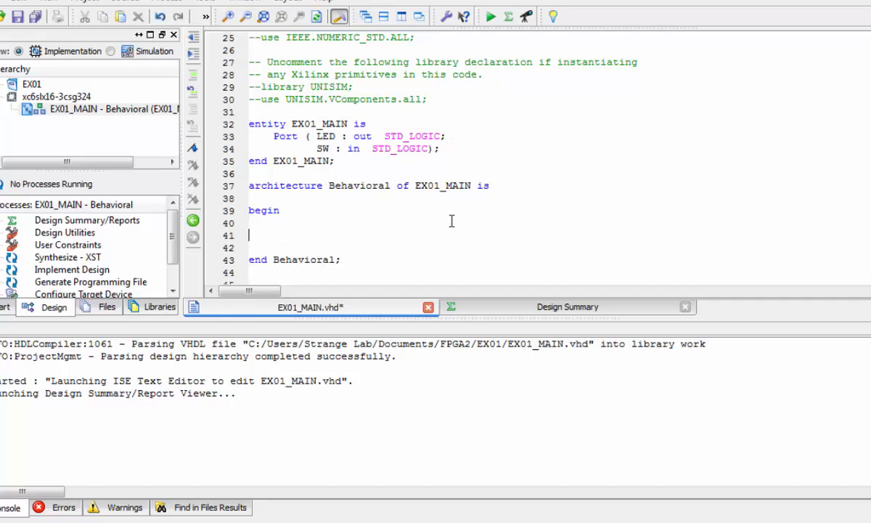
- Enter LED <= SW1; in the architecture body, save, and select EX01_MAIN
text(LED)
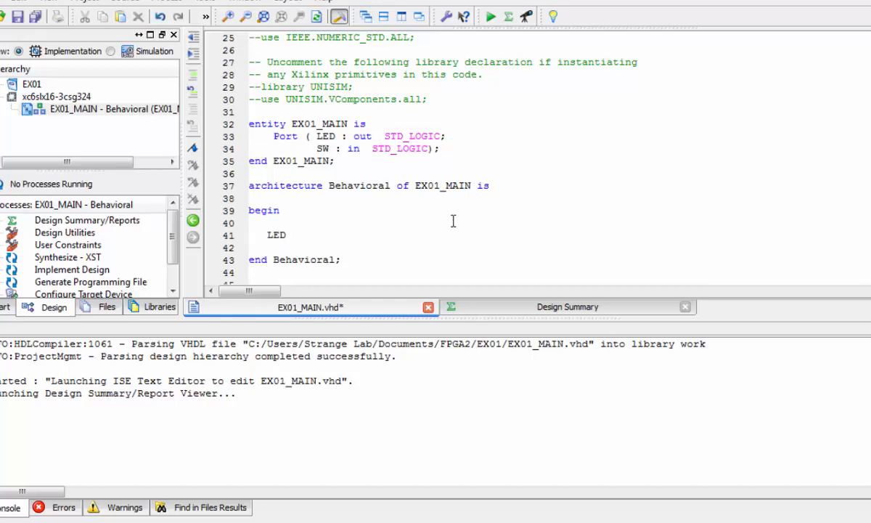
text(<= W)
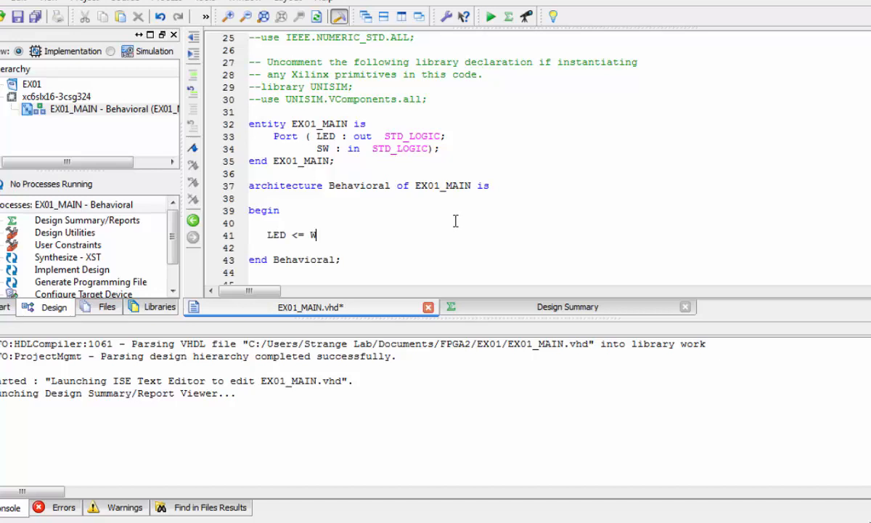
text(SW1;)
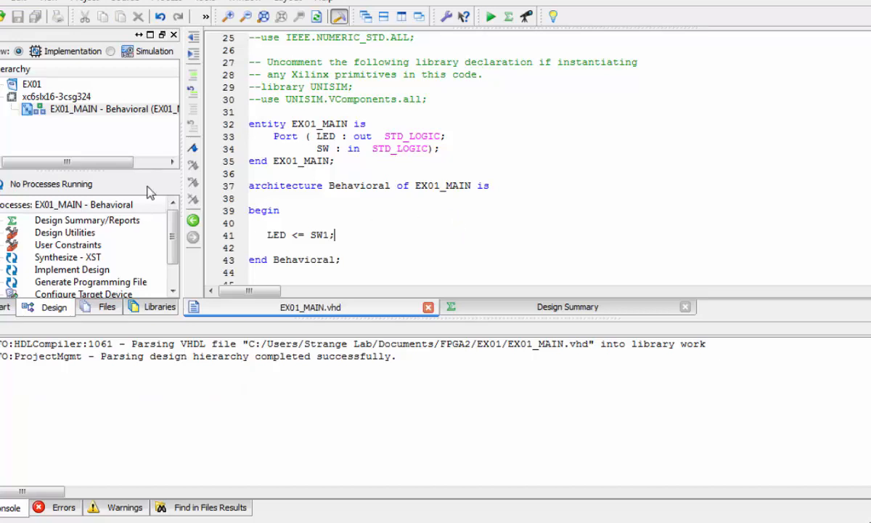
mouse_move(112, 109)
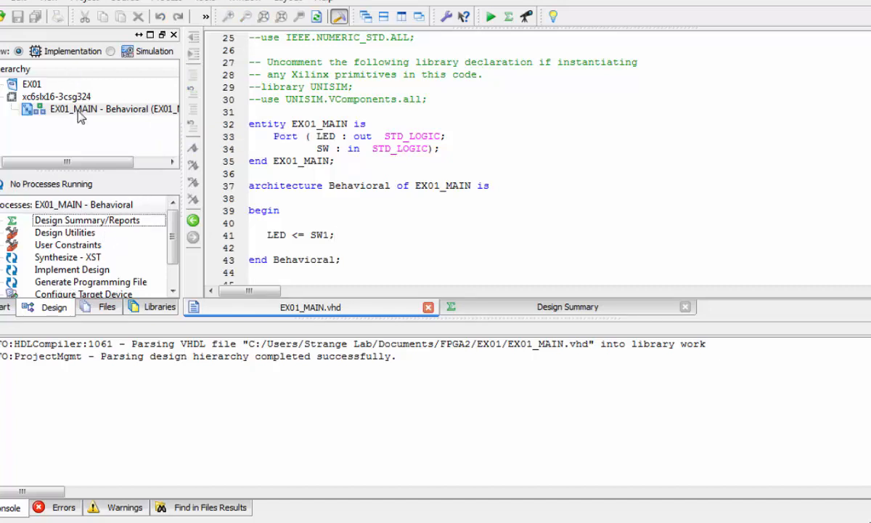
click(112, 108)
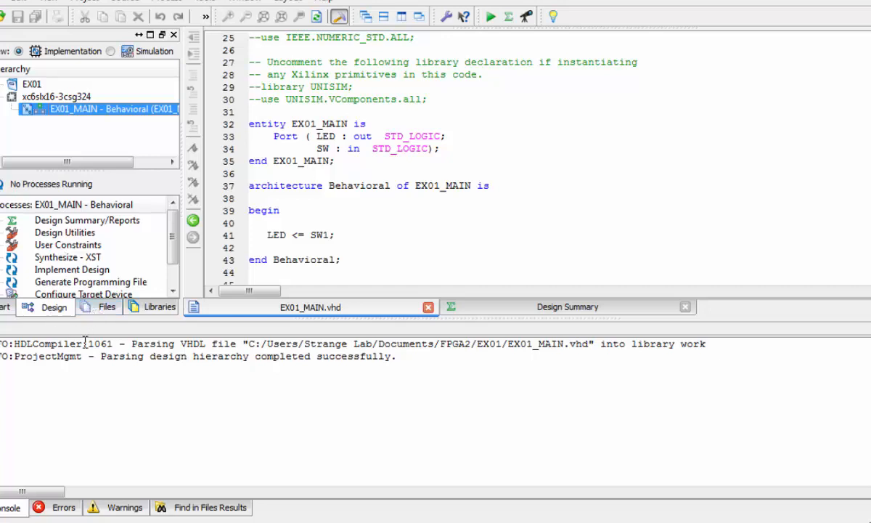
mouse_move(95, 342)
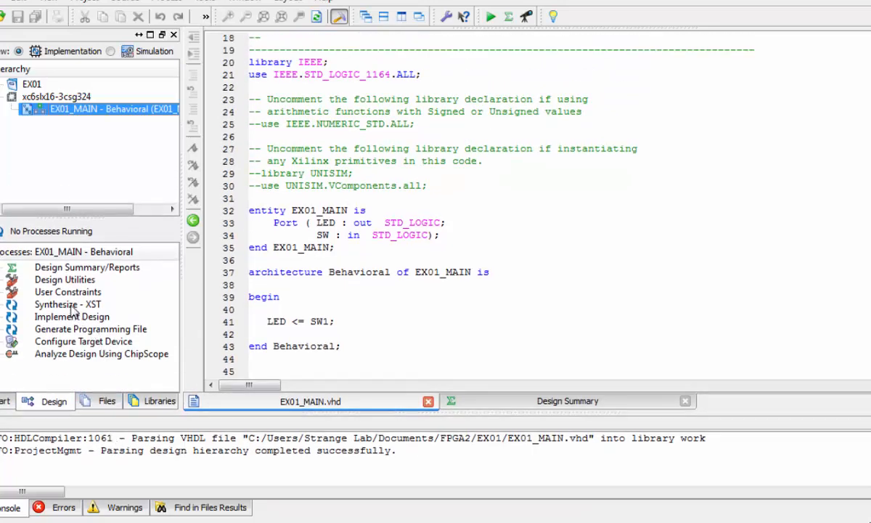
- Run synthesis on EX01_MAIN, which fails on undeclared sw1, and scroll the code
double_click(68, 305)
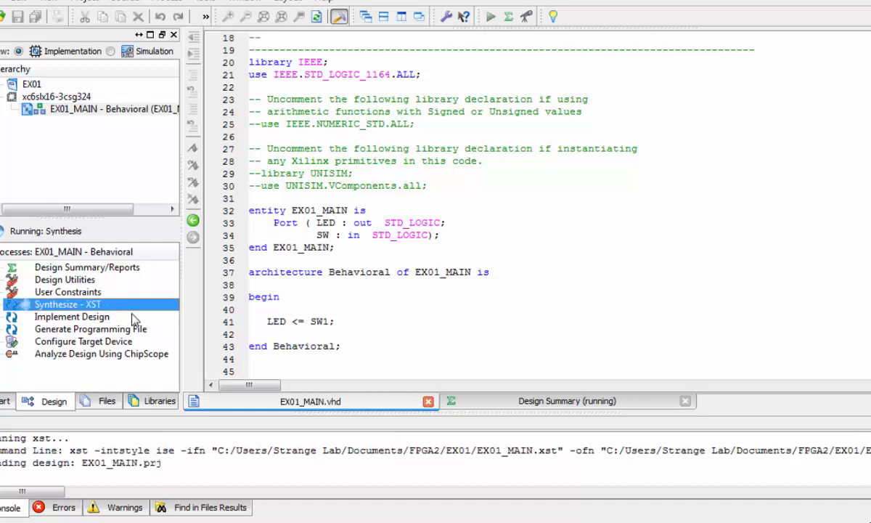
mouse_move(131, 318)
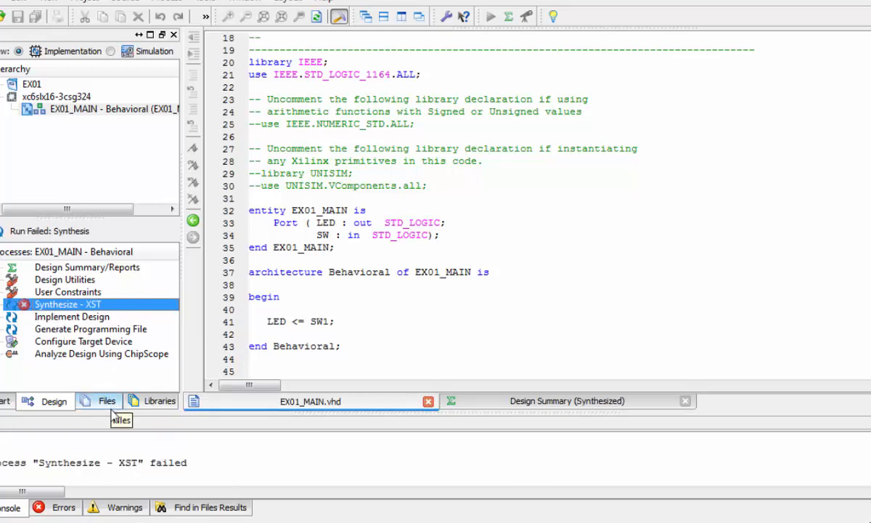
mouse_move(179, 433)
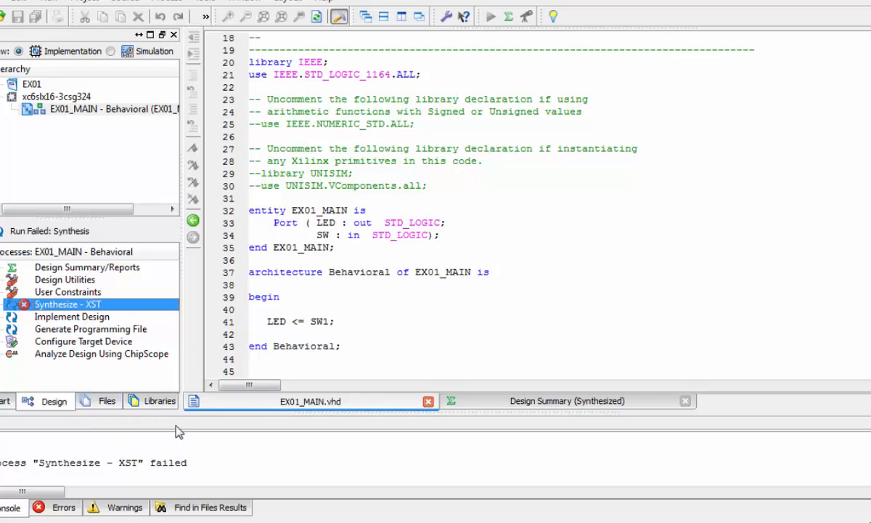
mouse_move(206, 428)
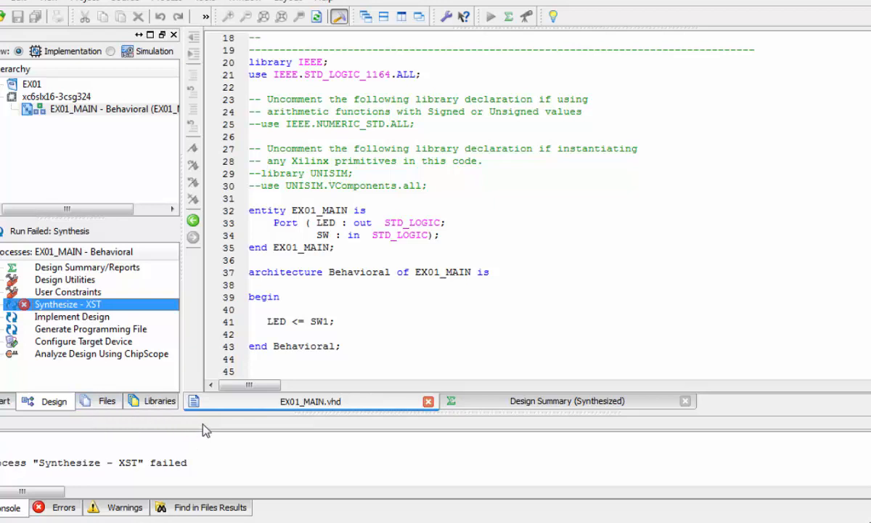
mouse_move(302, 438)
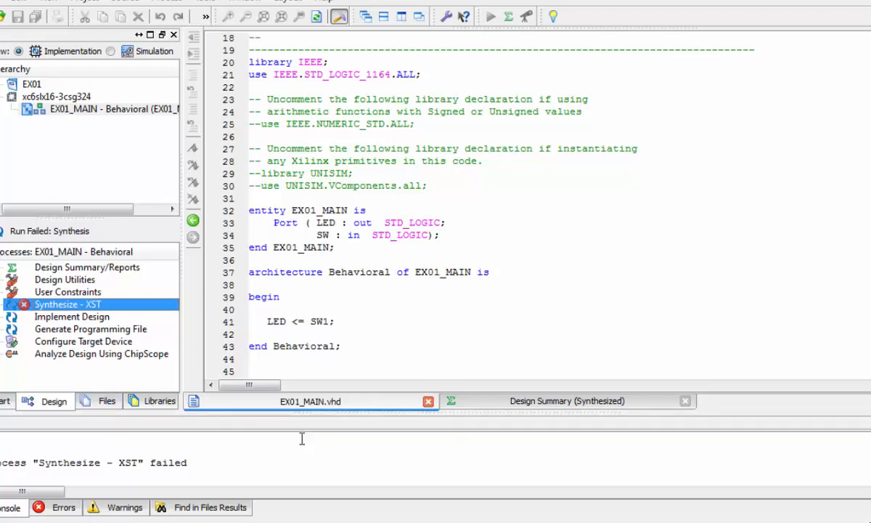
mouse_move(352, 425)
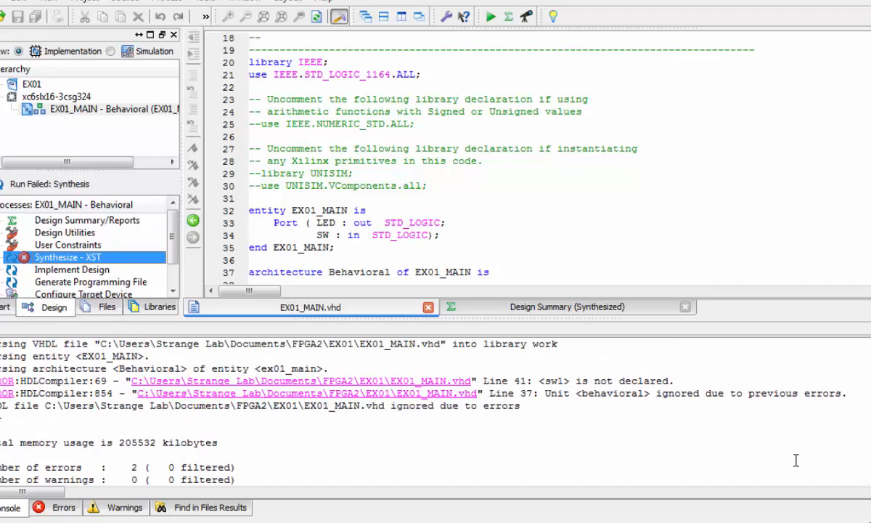
mouse_move(588, 414)
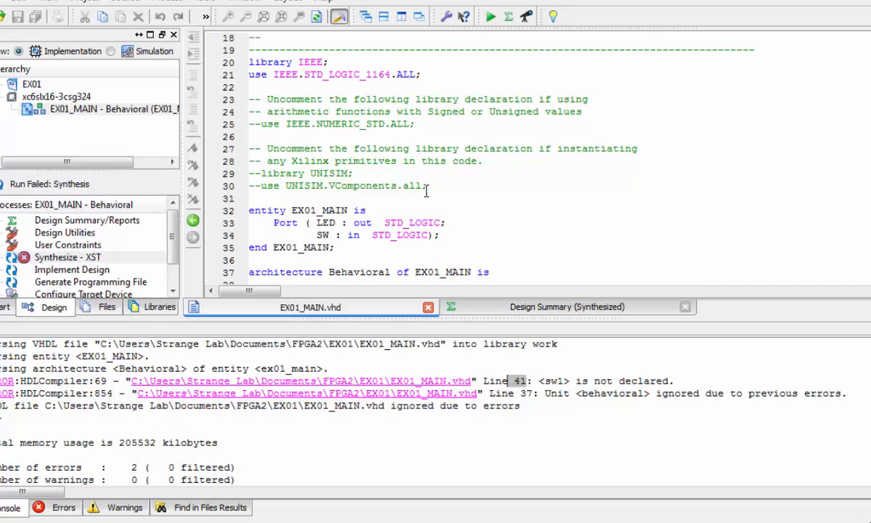
scroll(down, 3)
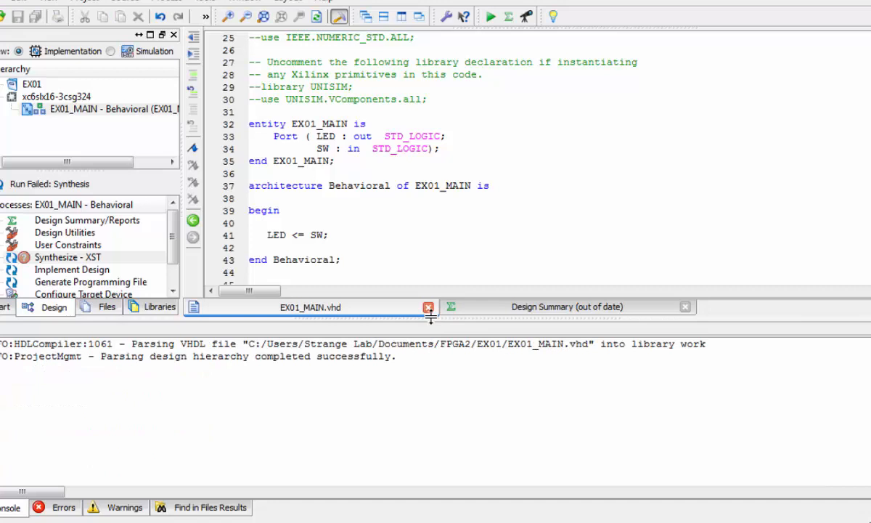
- Rerun Synthesize - XST on EX01_MAIN until it completes successfully
right_click(67, 257)
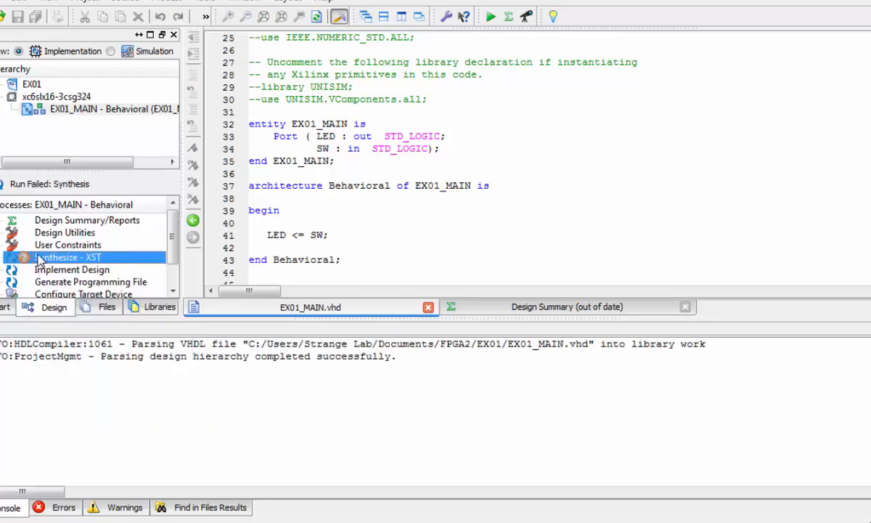
double_click(68, 257)
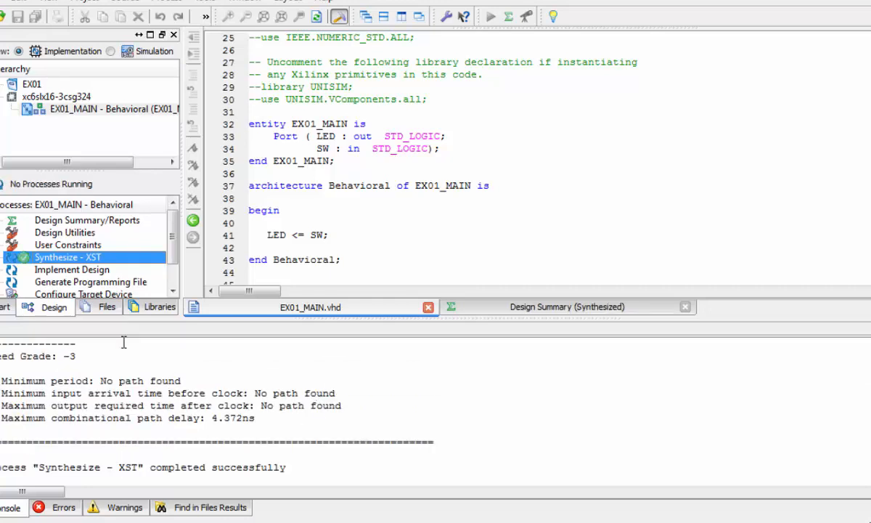
mouse_move(49, 276)
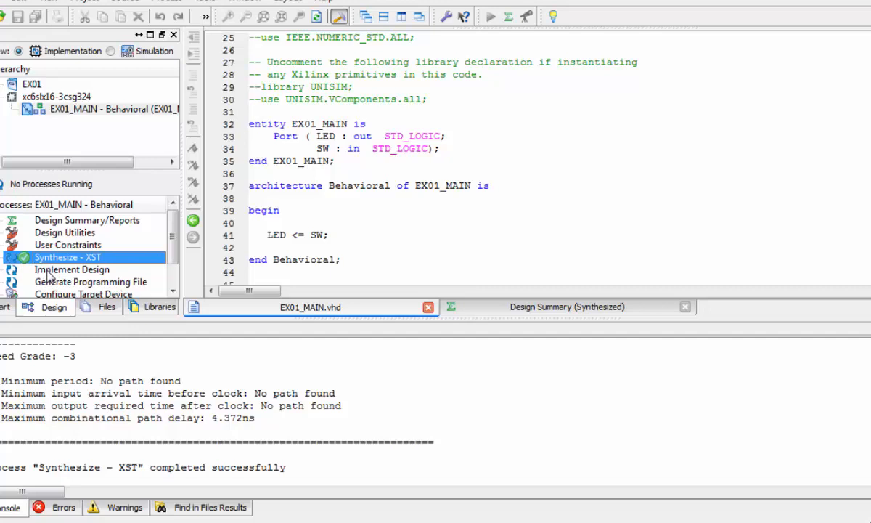
mouse_move(49, 204)
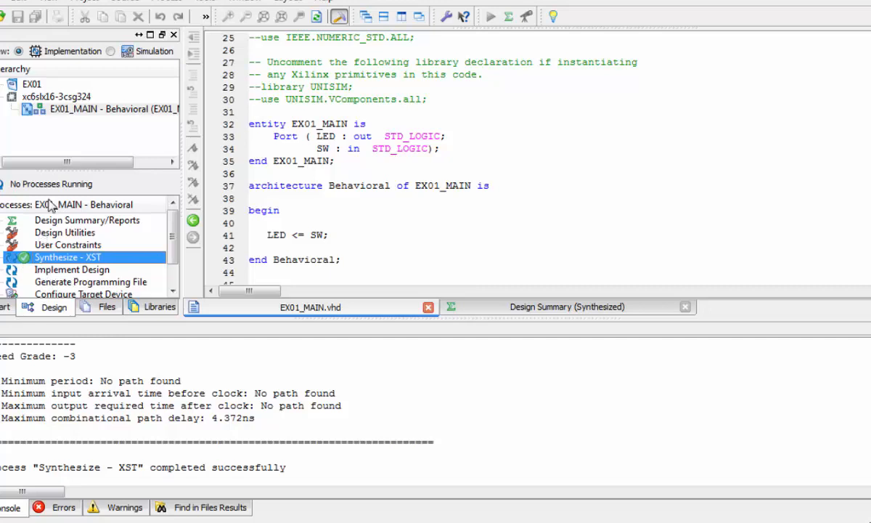
mouse_move(94, 109)
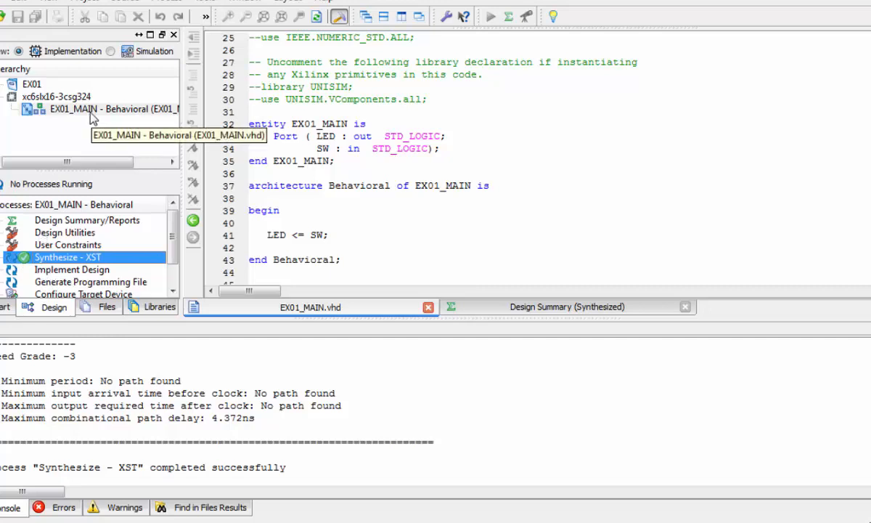
mouse_move(73, 250)
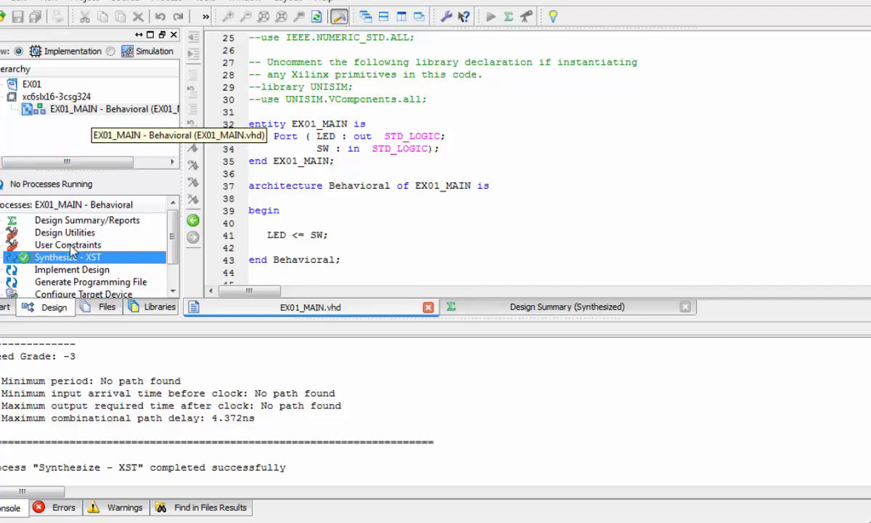
mouse_move(315, 294)
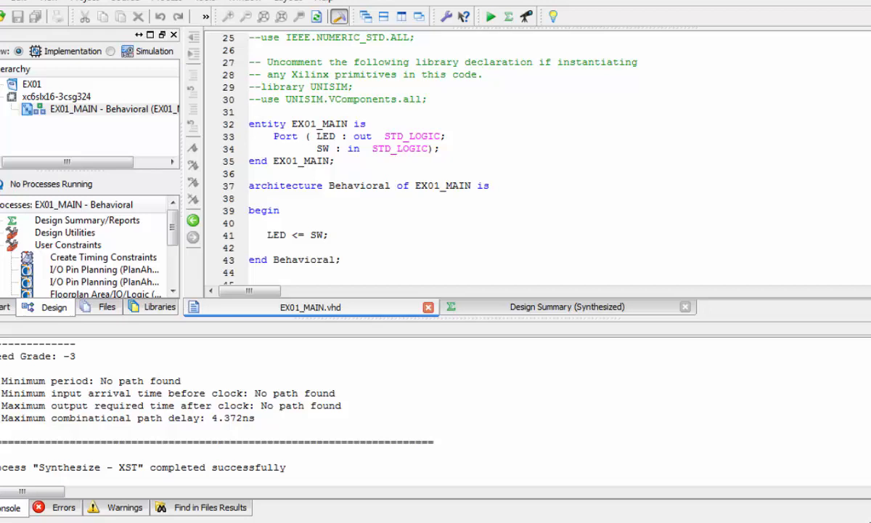
mouse_move(104, 282)
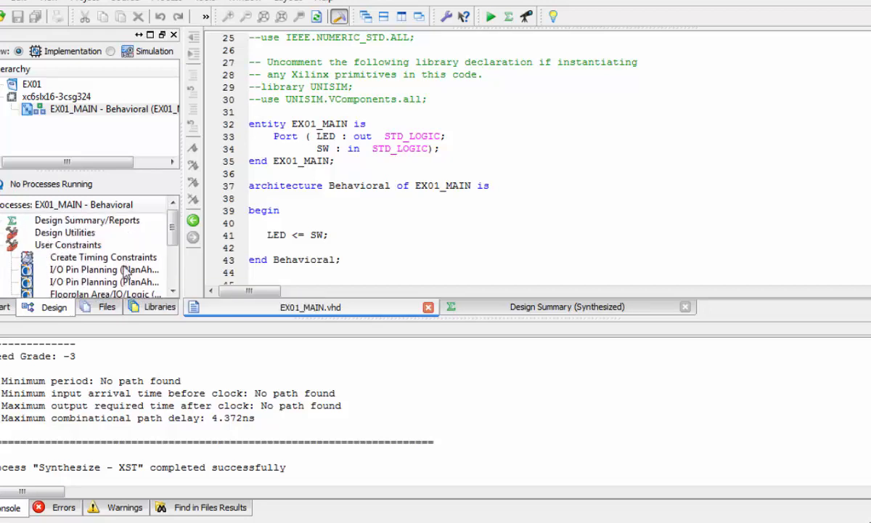
- Start pre-synthesis I/O Pin Planning (PlanAhead), letting ISE create and add EX01_MAIN.ucf
double_click(102, 270)
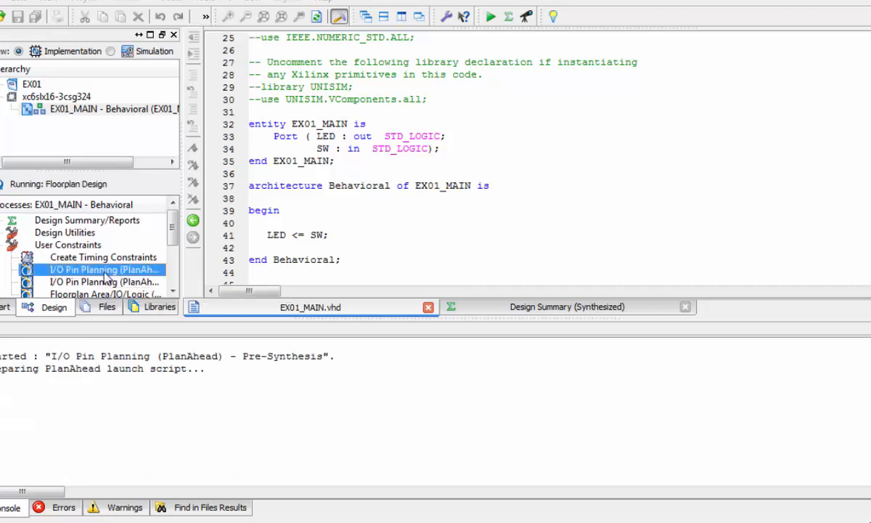
double_click(104, 269)
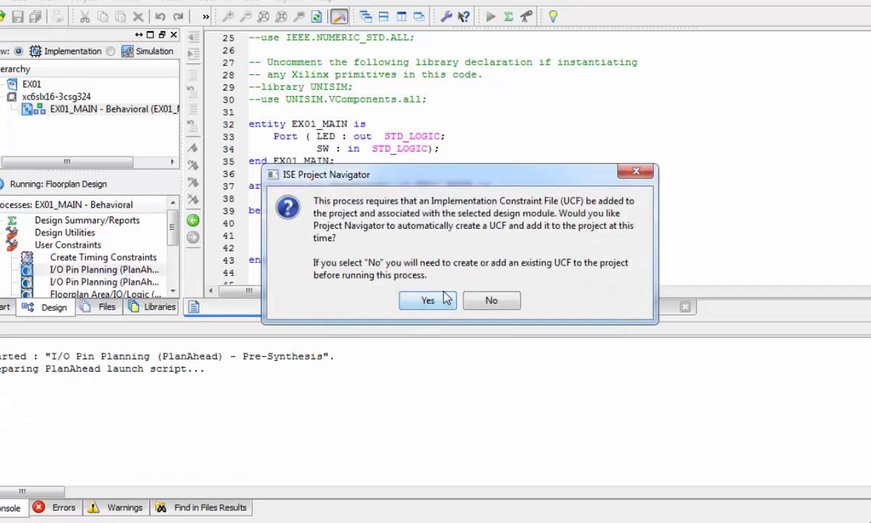
click(427, 300)
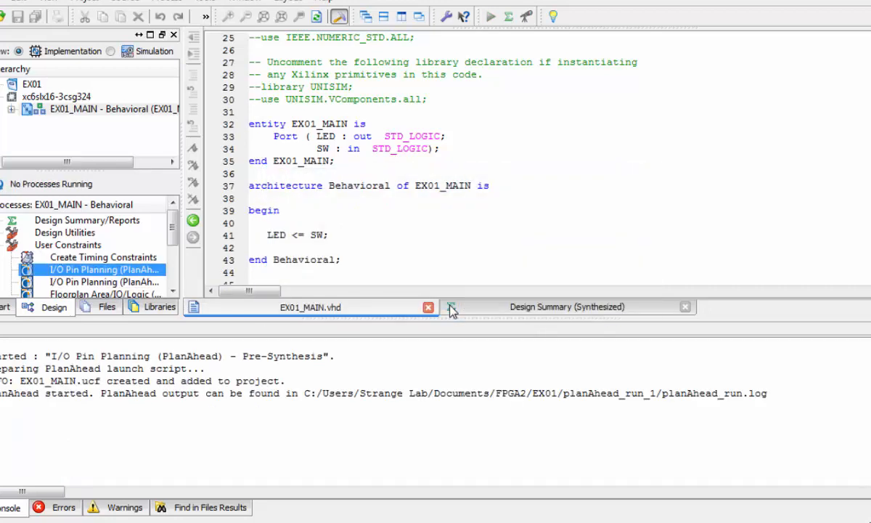
mouse_move(414, 239)
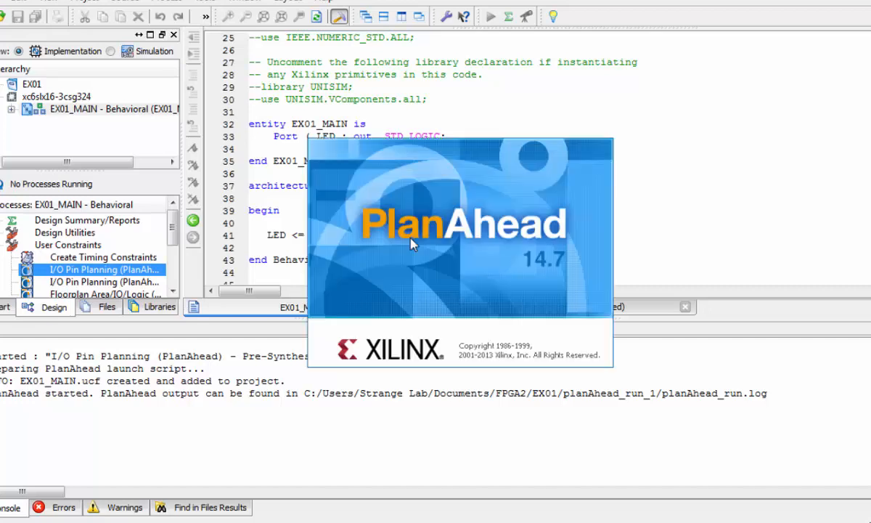
mouse_move(589, 262)
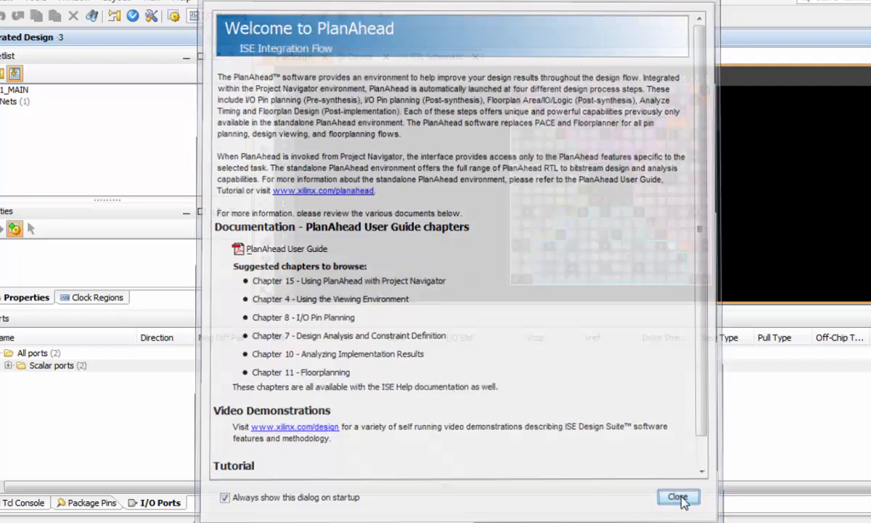
- Dismiss the Welcome to PlanAhead notes to reach the package view
click(677, 496)
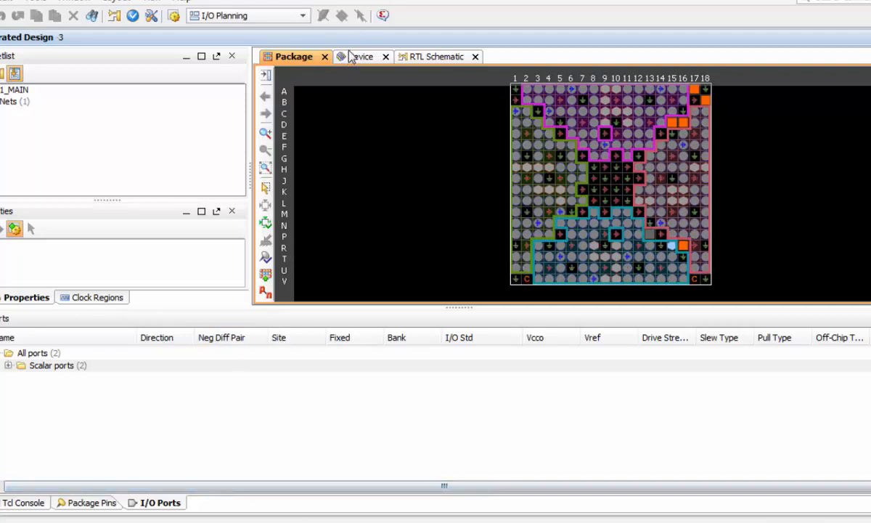
- View the device and RTL schematic, then expand Scalar ports to list LED and SW
click(357, 57)
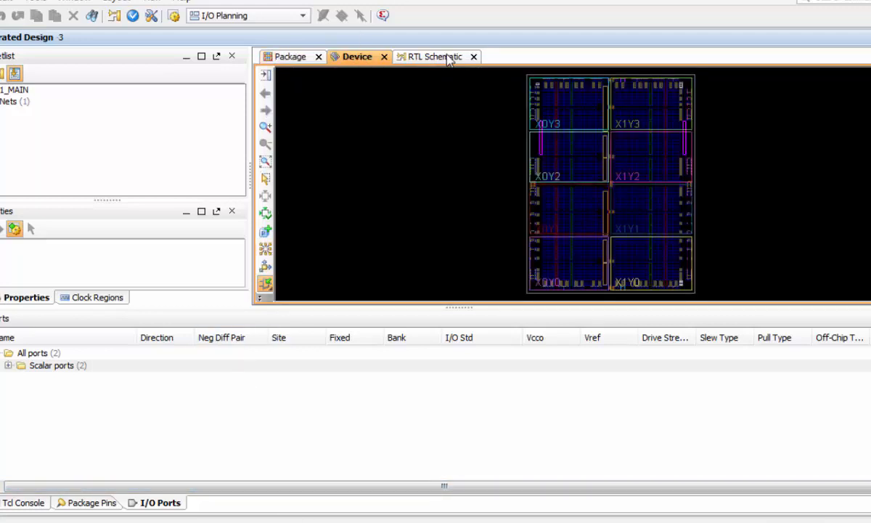
click(436, 57)
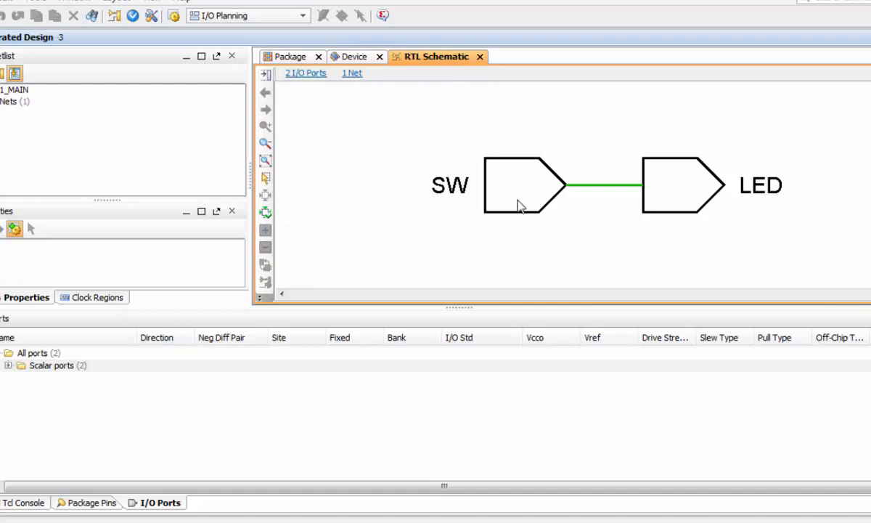
mouse_move(303, 75)
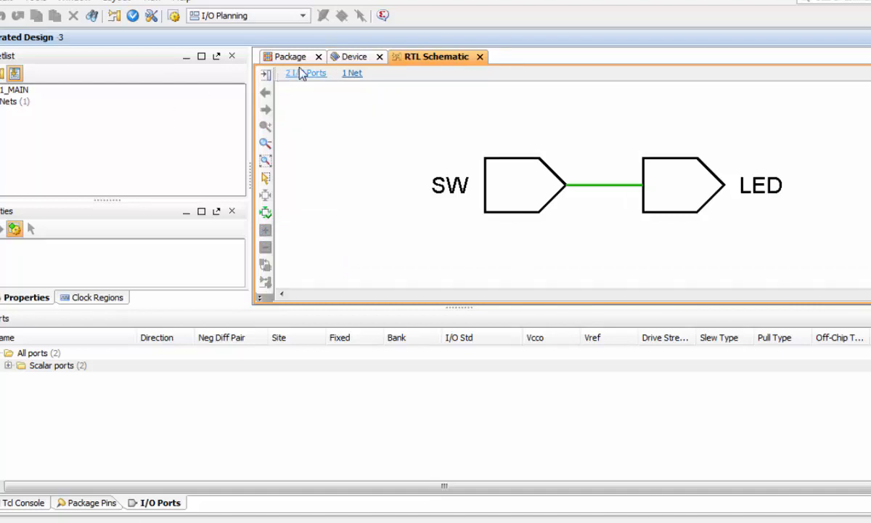
click(50, 366)
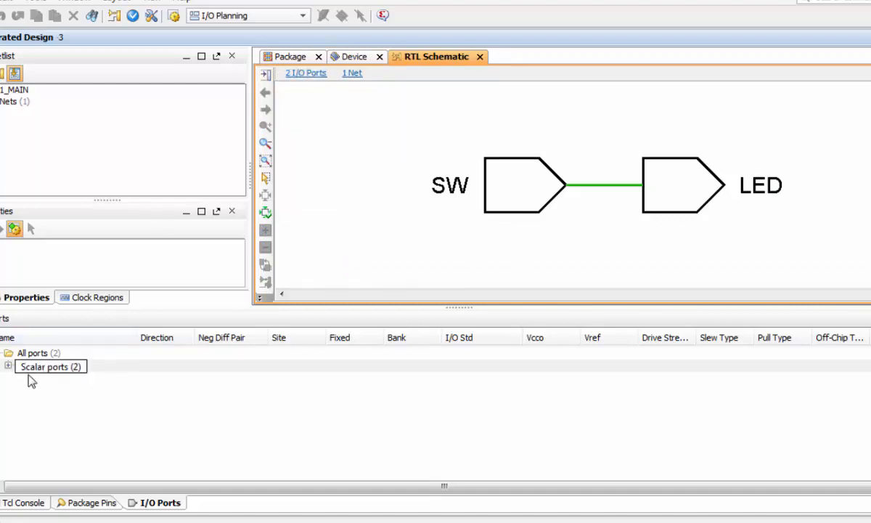
click(8, 365)
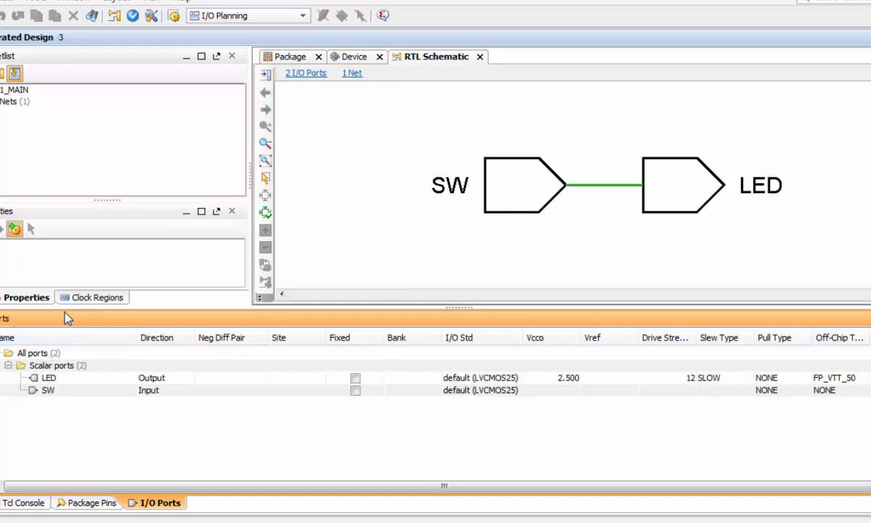
mouse_move(184, 308)
text(LVCMOS33)
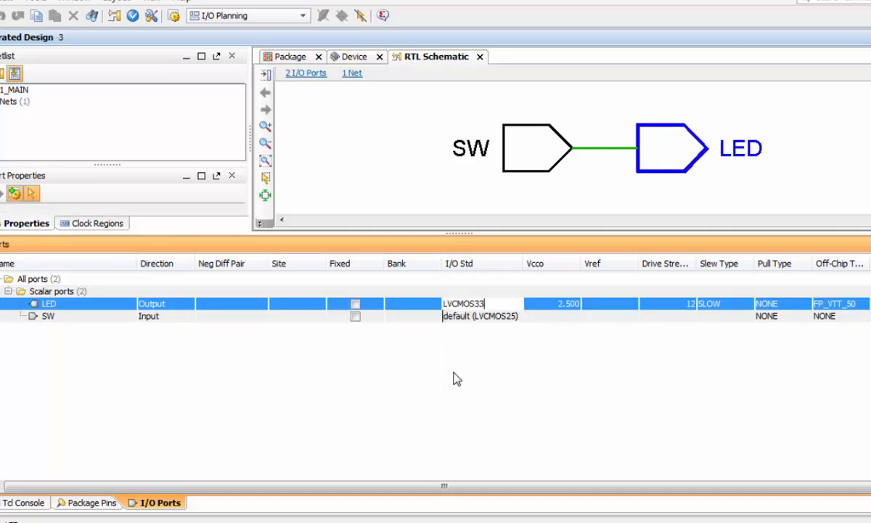
- Change the SW port's I/O standard to LVCMOS33
click(480, 315)
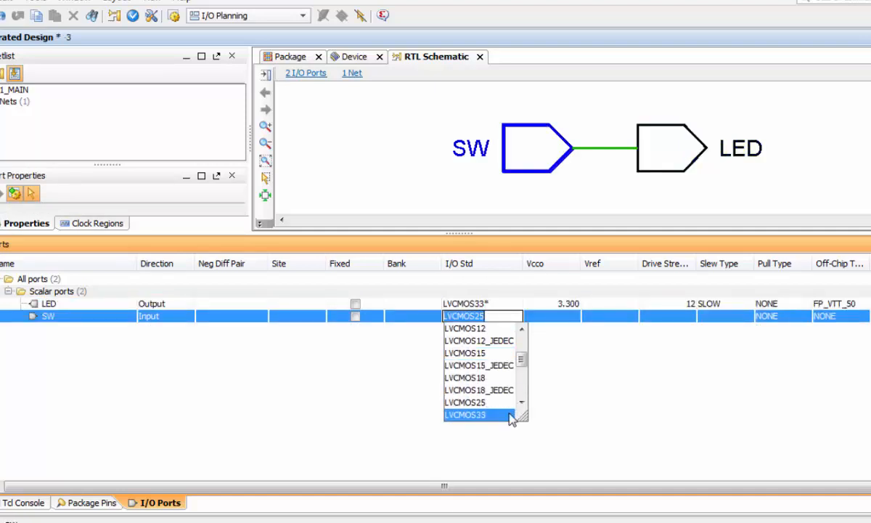
click(465, 414)
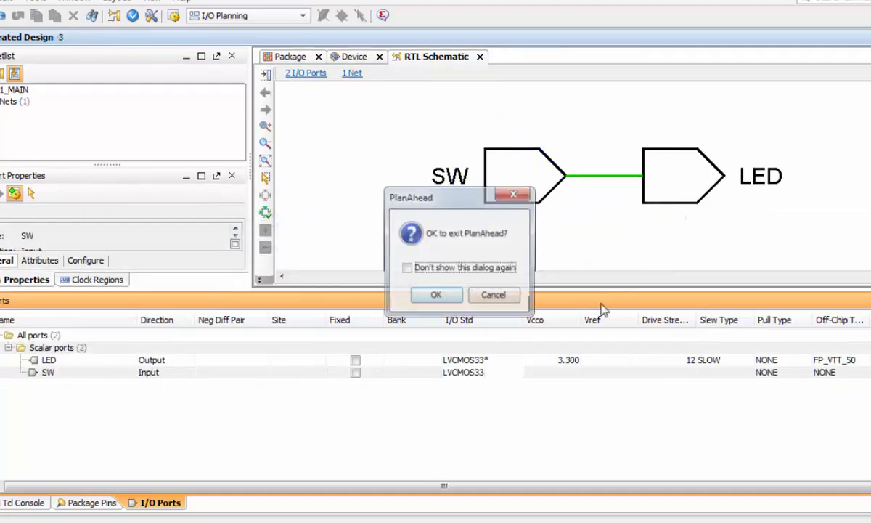
- Confirm exiting PlanAhead to return to the ISE project
click(436, 294)
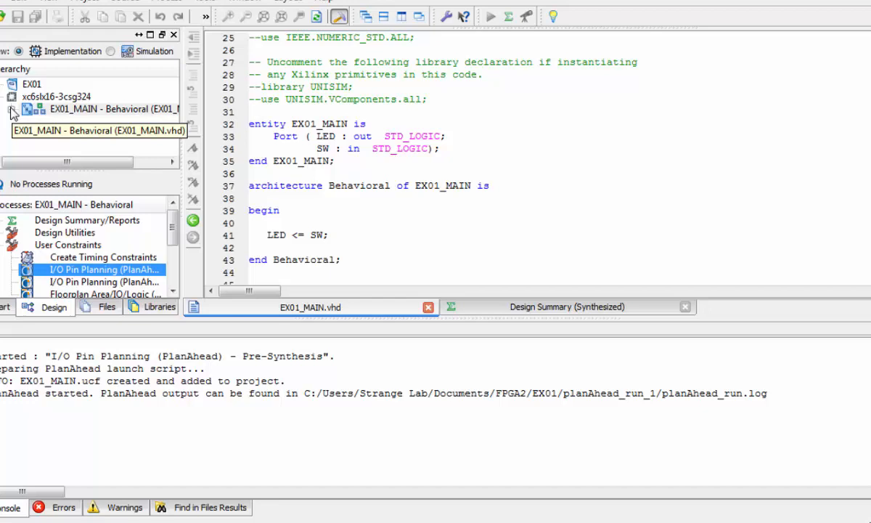
- Expand EX01_MAIN in the Hierarchy and open EX01_MAIN.ucf in the text editor
click(13, 109)
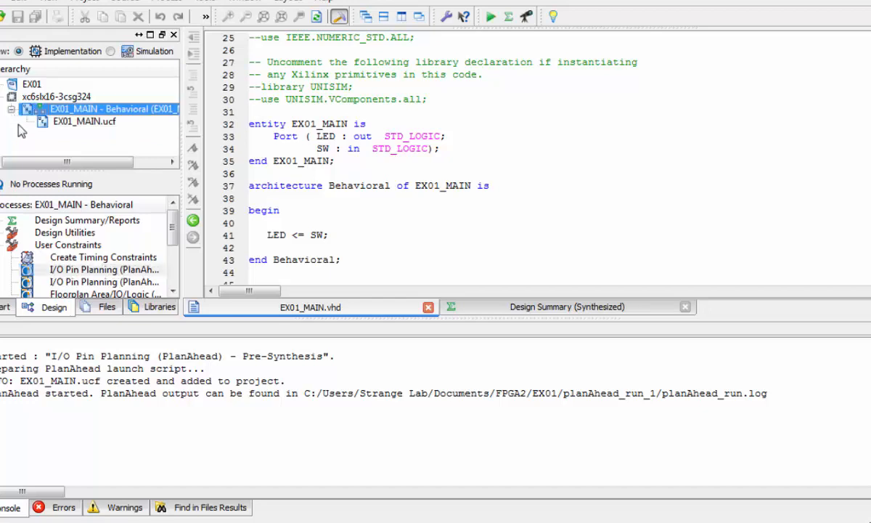
mouse_move(72, 127)
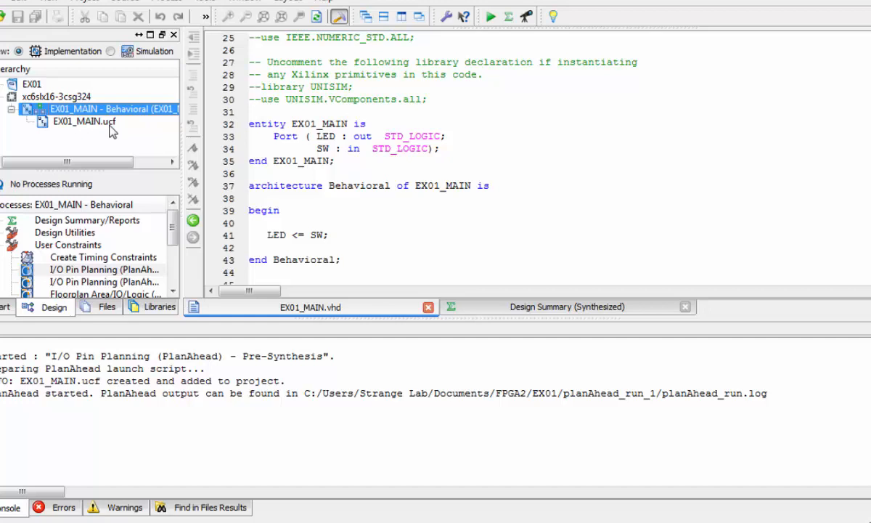
double_click(84, 121)
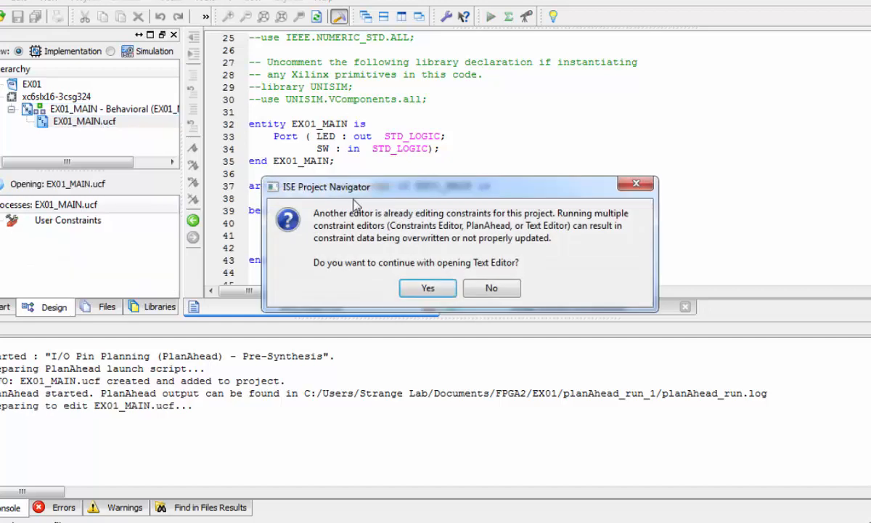
click(427, 288)
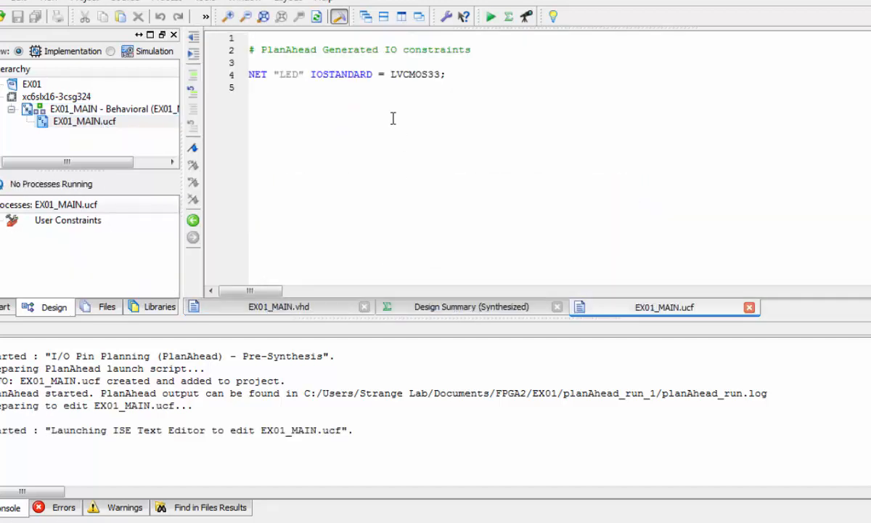
mouse_move(462, 103)
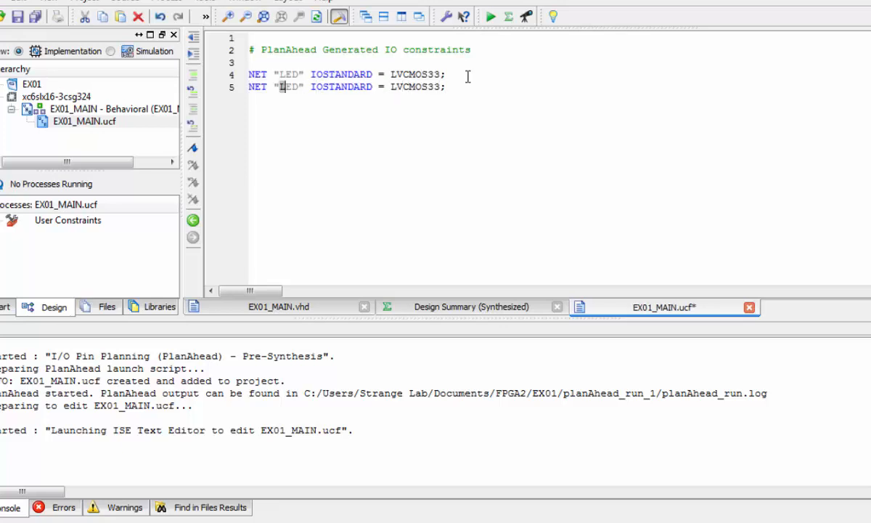
- Finish the SW LVCMOS33 constraint and begin a new line with NET "LED"
text(SW)
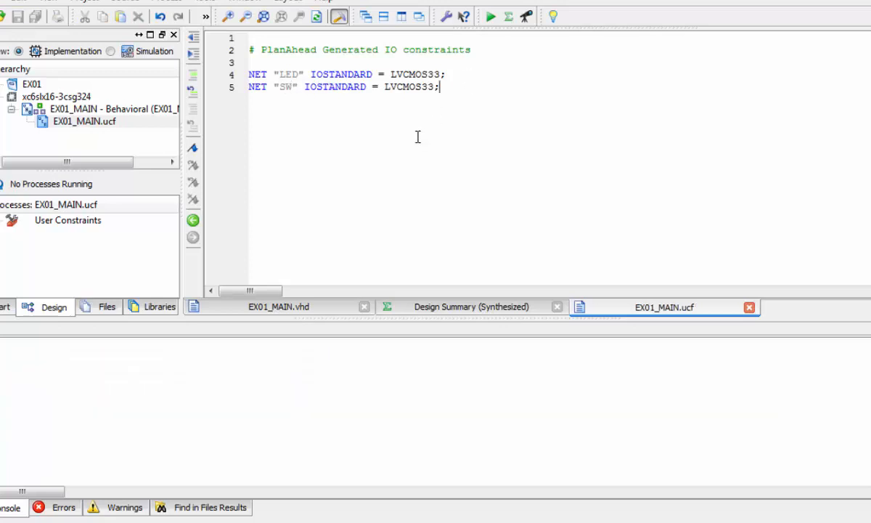
key(enter)
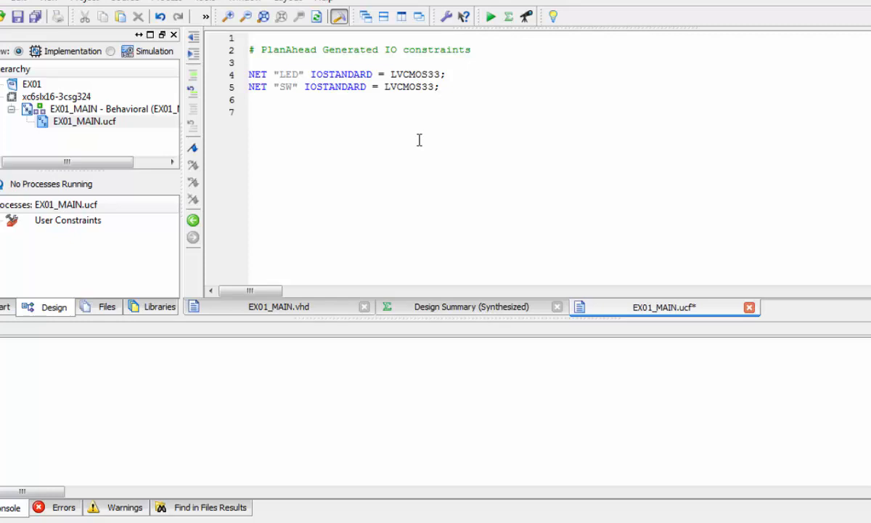
text(NET ")
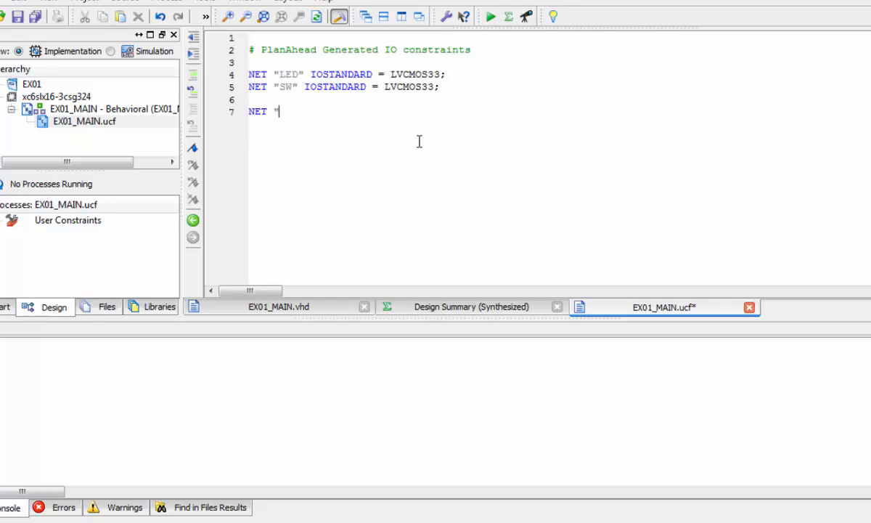
text(LE)
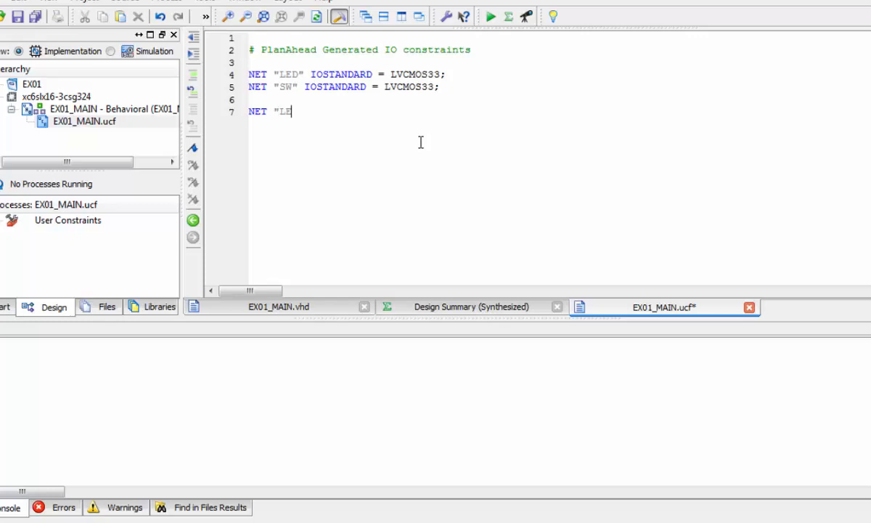
text(D")
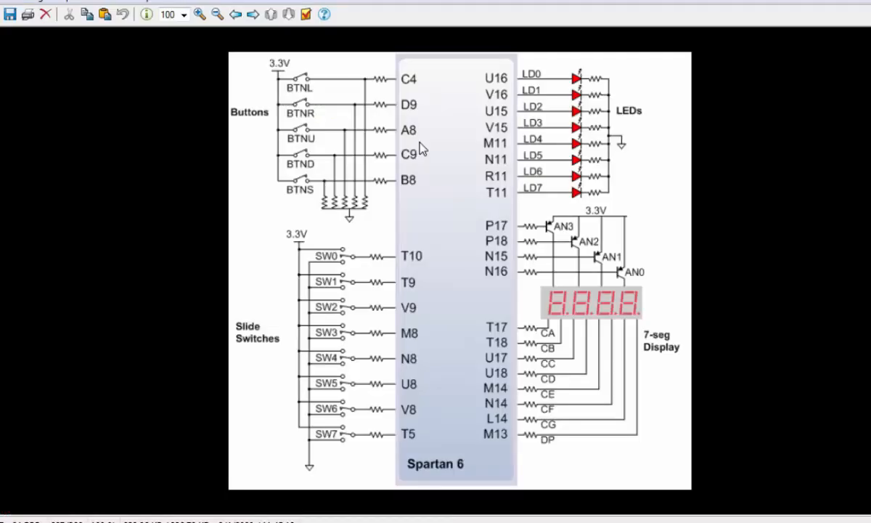
mouse_move(510, 87)
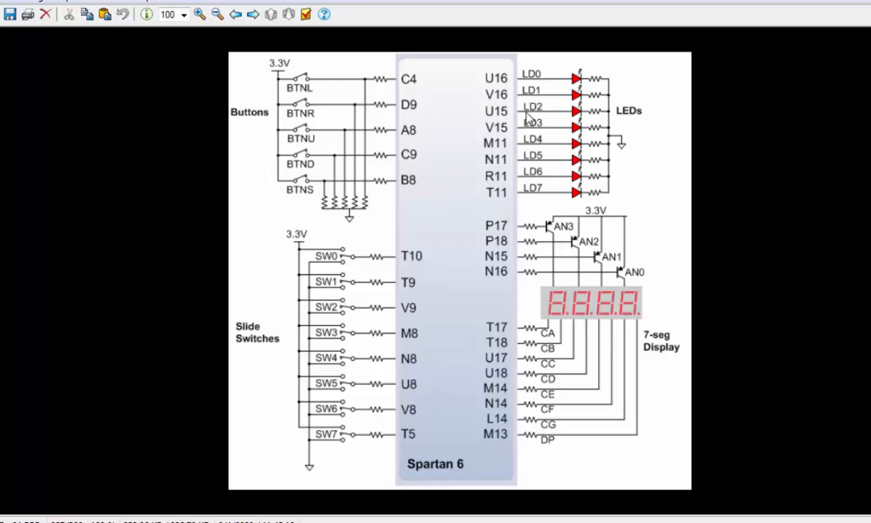
mouse_move(550, 168)
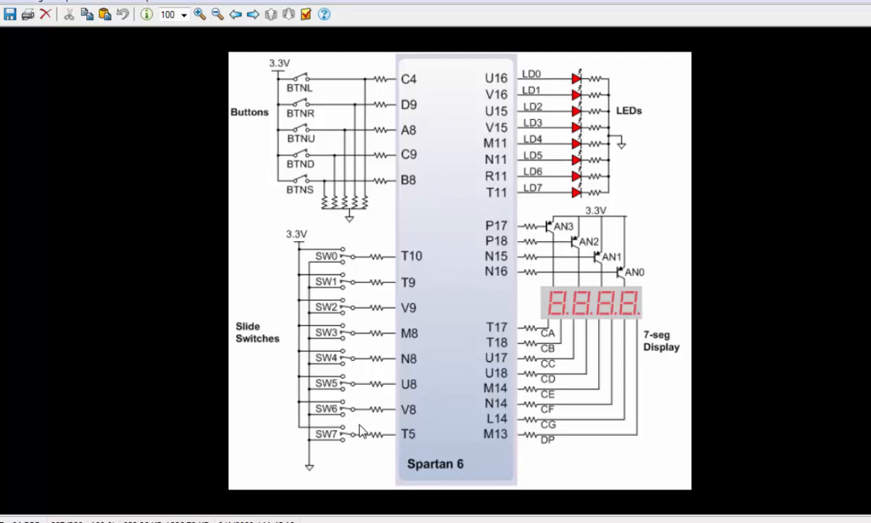
mouse_move(379, 328)
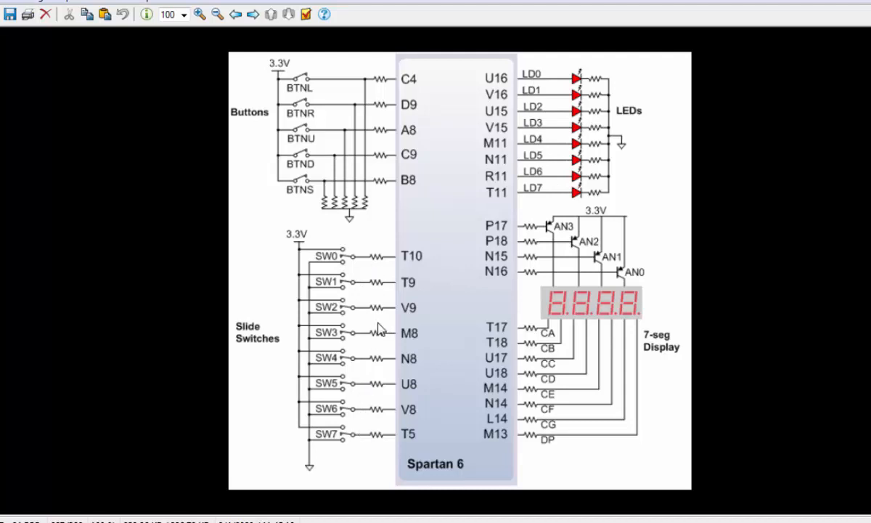
mouse_move(309, 159)
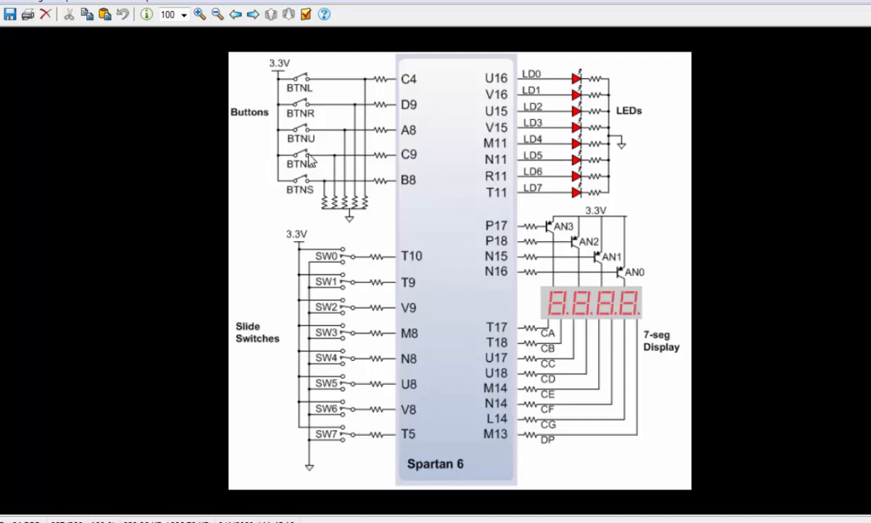
mouse_move(294, 123)
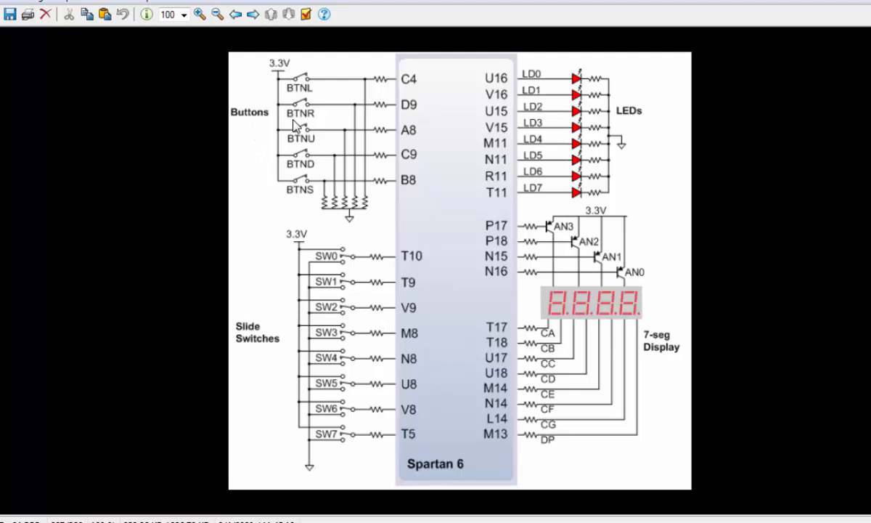
mouse_move(420, 280)
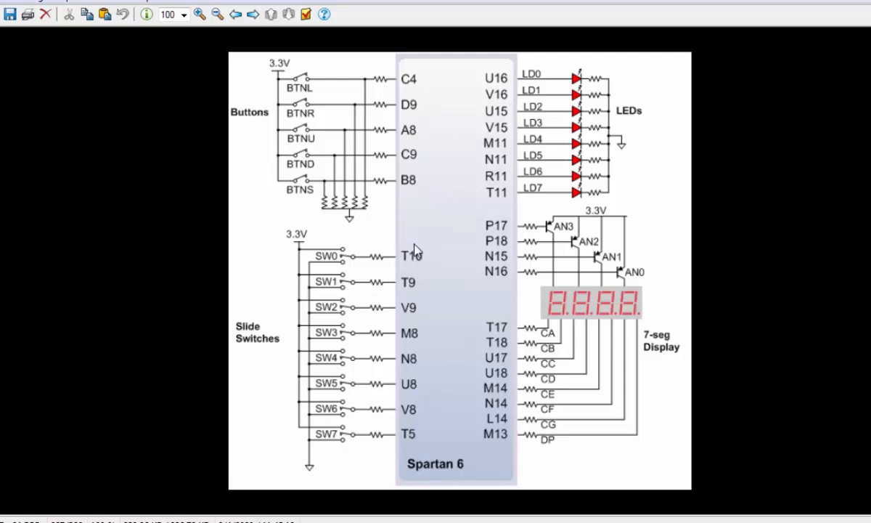
mouse_move(508, 116)
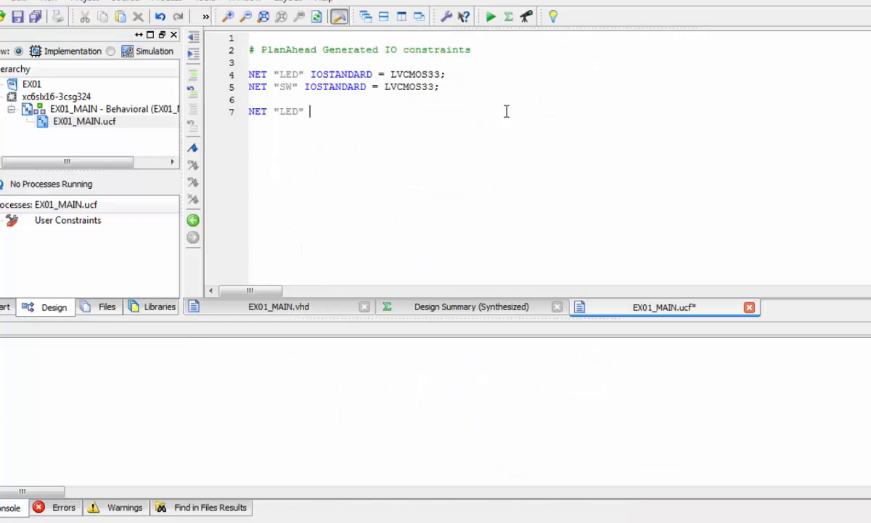
- Complete the LED constraint as NET "LED" LOC = V16;
text(LOC)
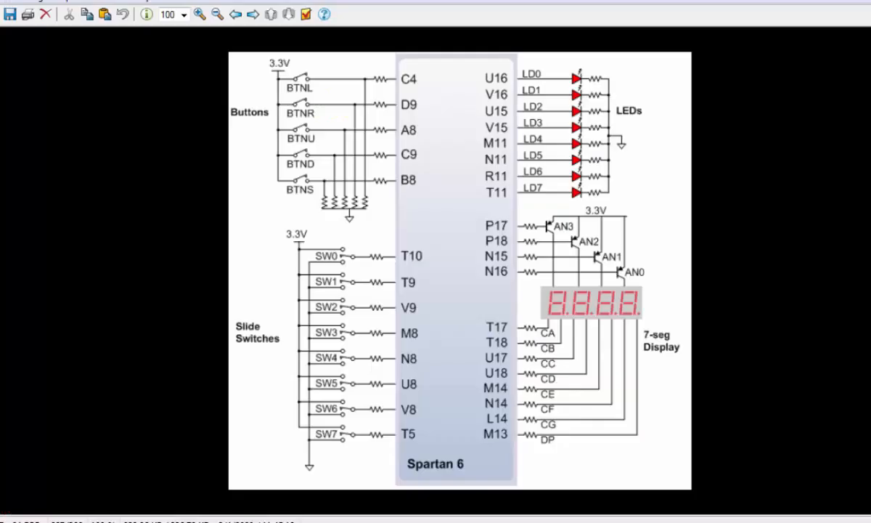
click(663, 307)
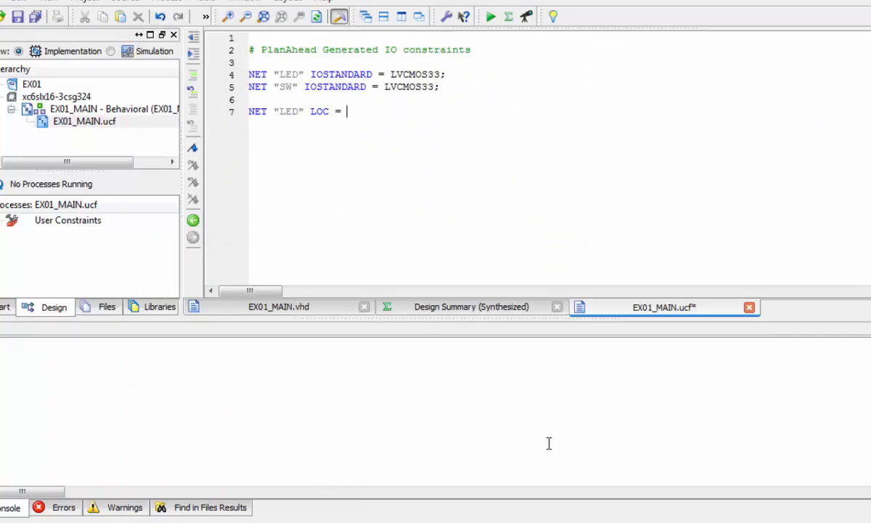
text(V16;)
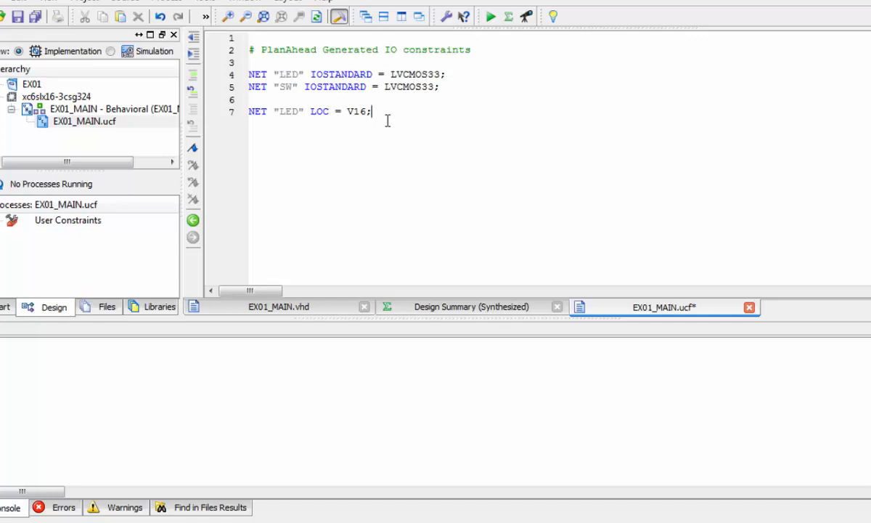
key(Return)
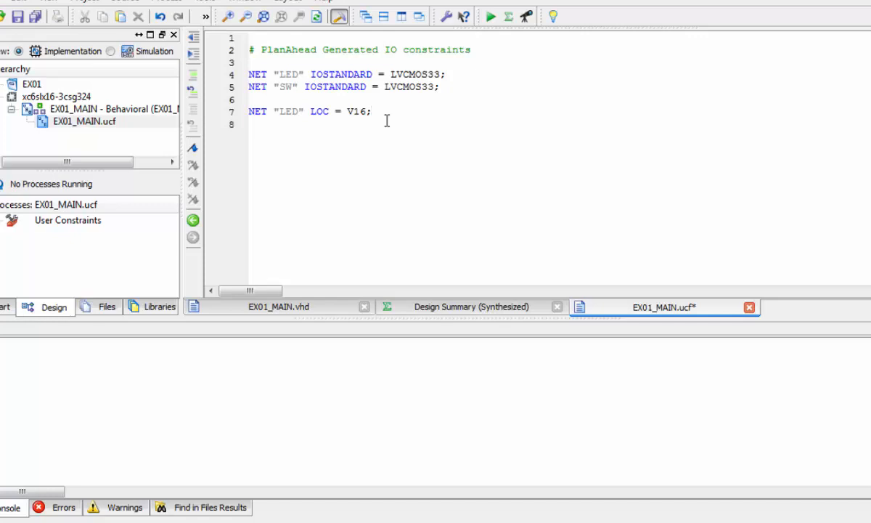
- Add the NET "SW" LOC = T10 constraint and select EX01_MAIN in the Hierarchy
text(NET "SW)
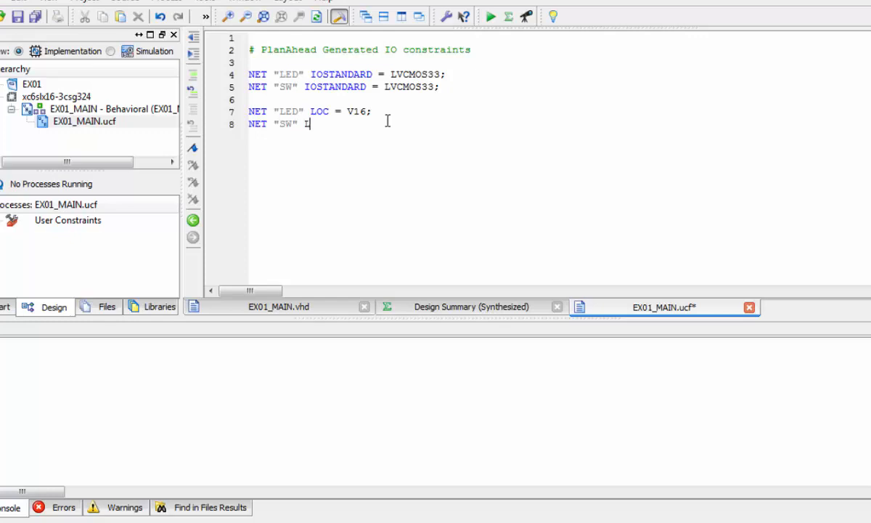
text(LOC = T10;)
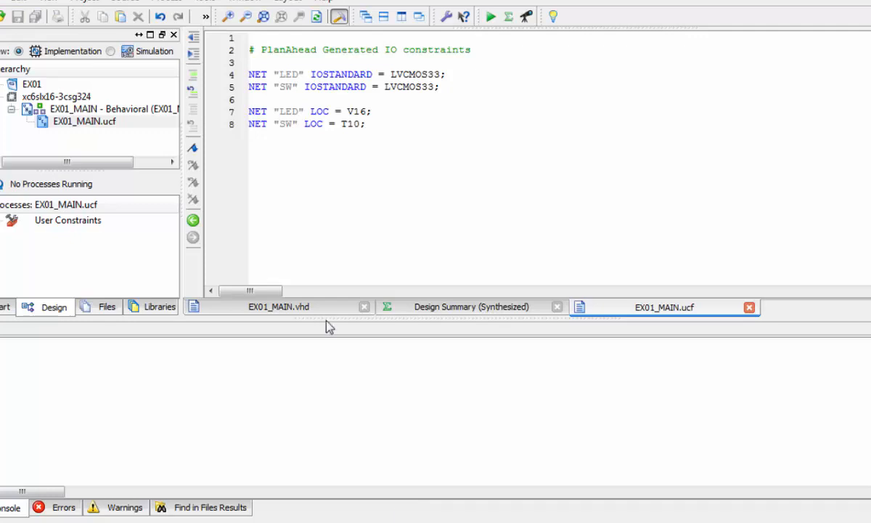
click(109, 108)
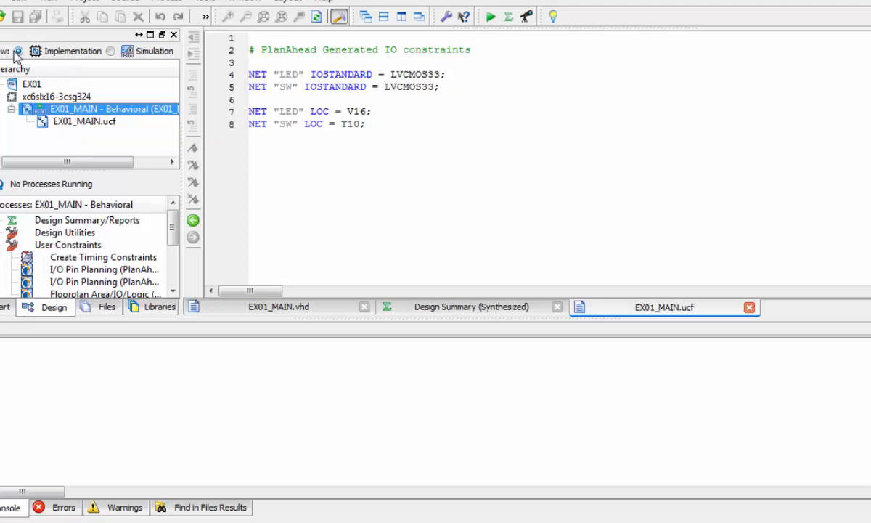
mouse_move(122, 252)
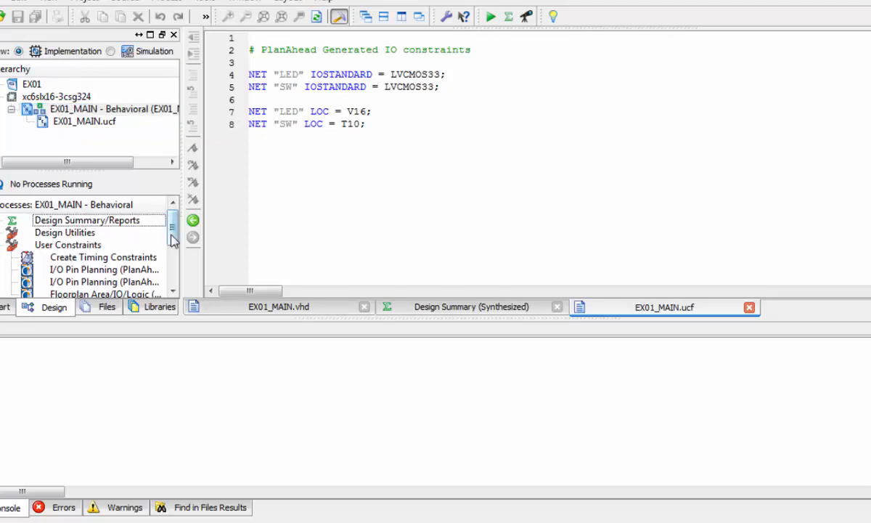
- Run Implement Design for EX01_MAIN from the Processes pane
scroll(down, 3)
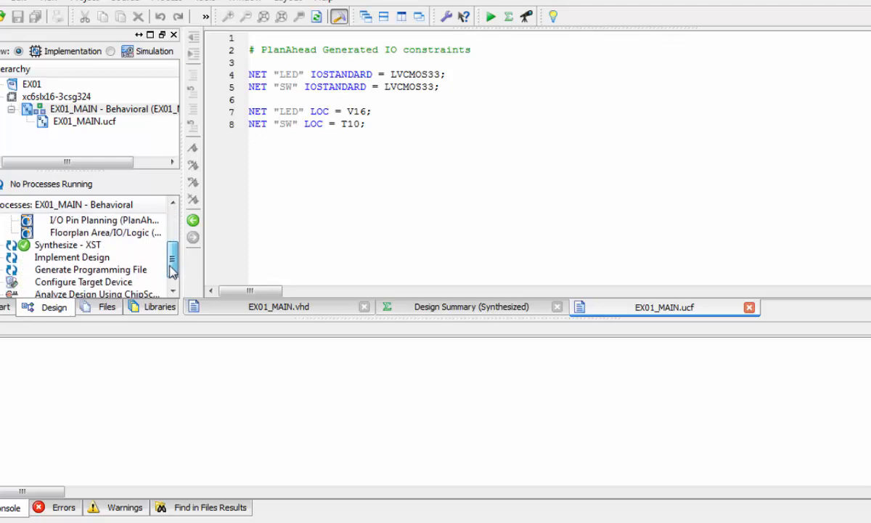
click(72, 245)
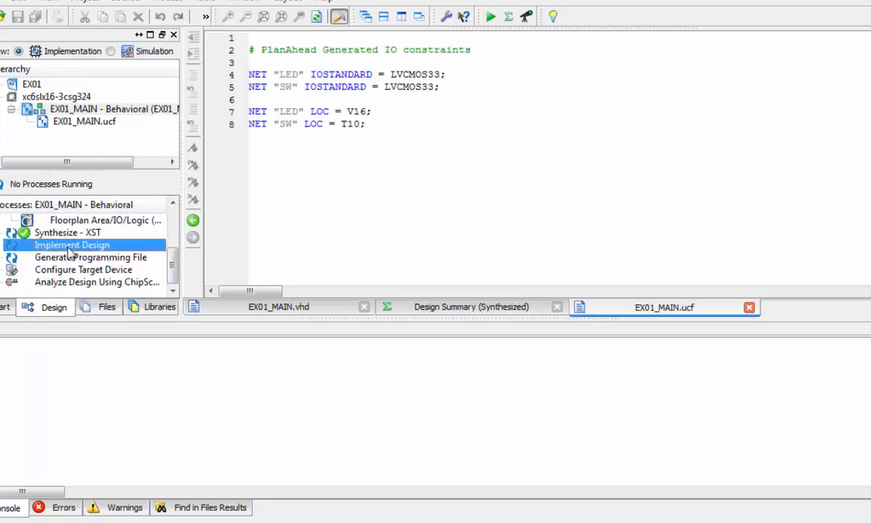
double_click(72, 244)
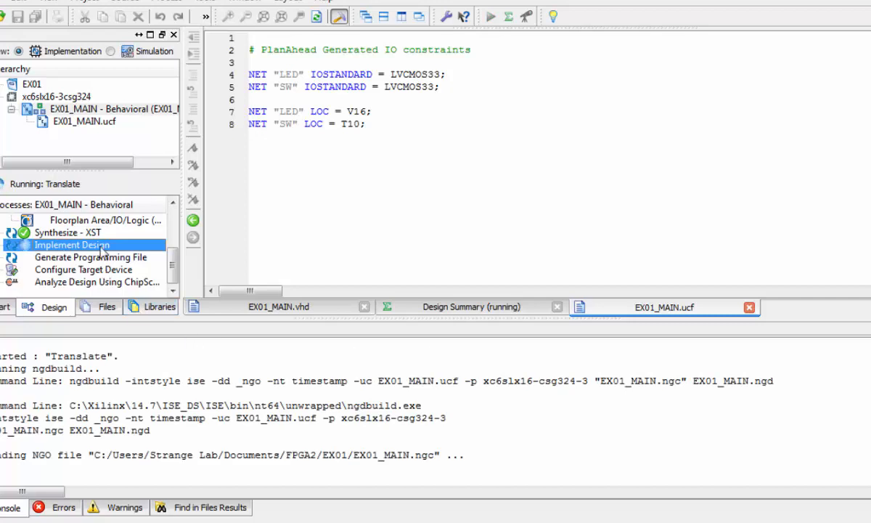
mouse_move(95, 229)
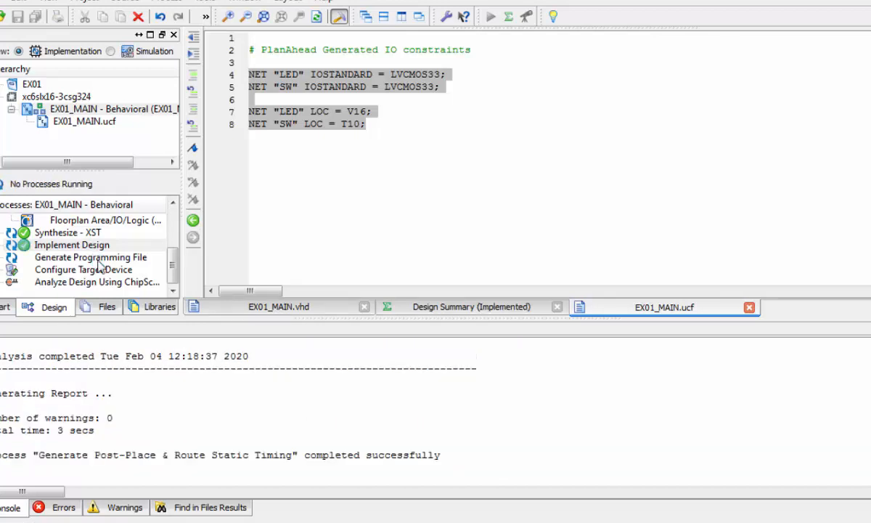
- Run Generate Programming File to produce the EX01_MAIN bitstream
double_click(90, 257)
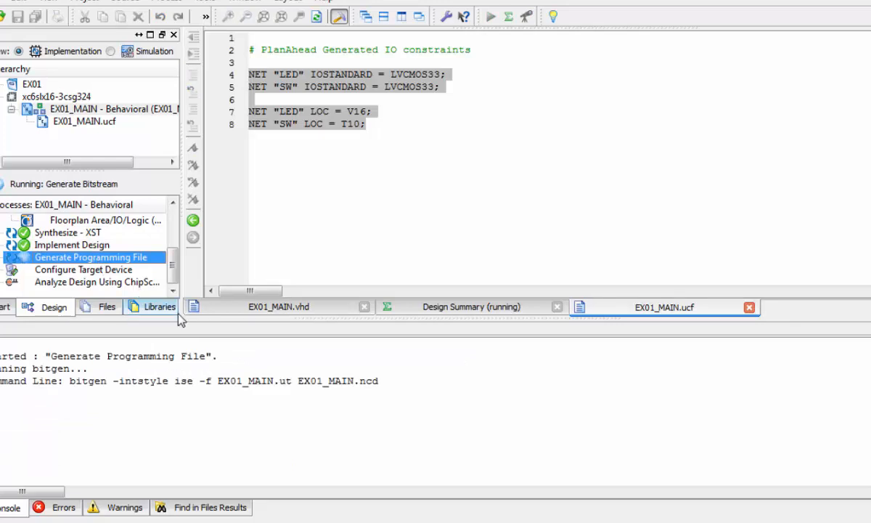
mouse_move(324, 417)
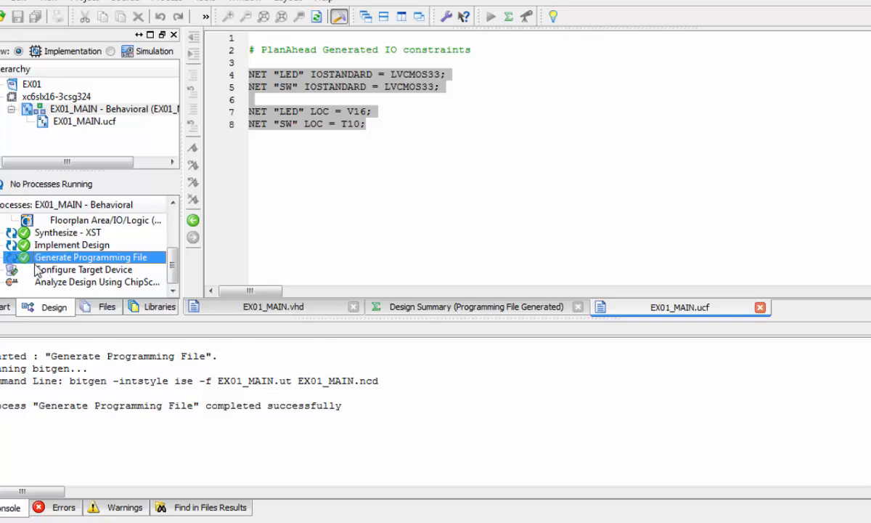
mouse_move(541, 480)
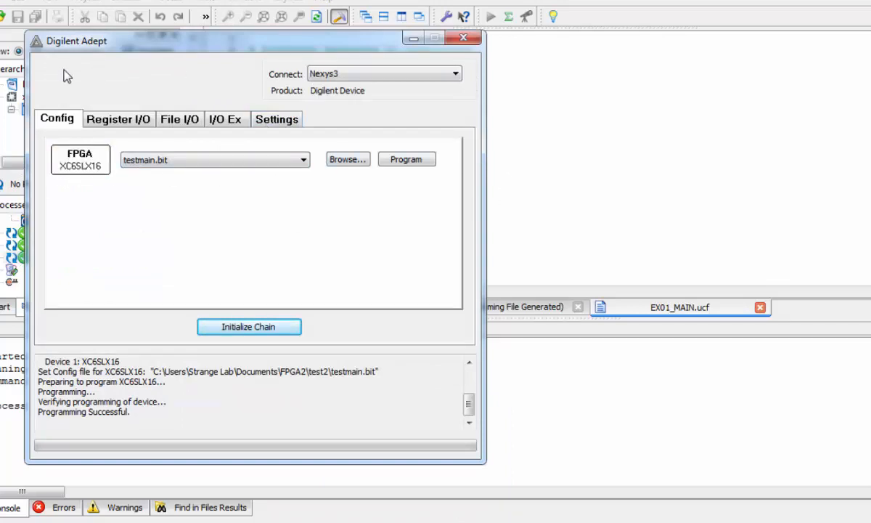
mouse_move(352, 60)
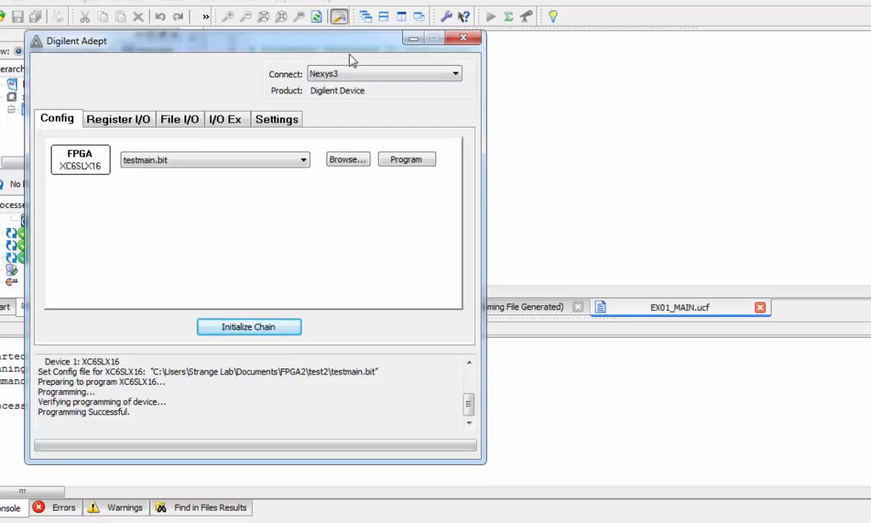
mouse_move(389, 90)
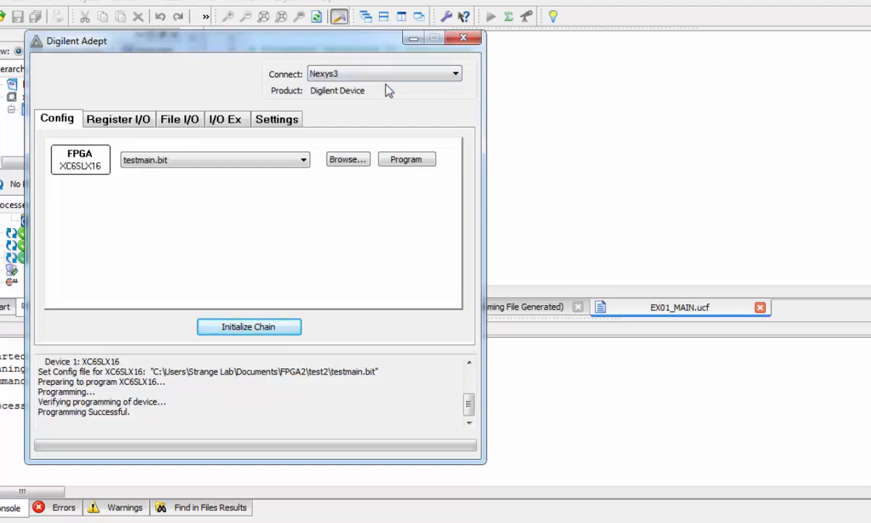
mouse_move(370, 82)
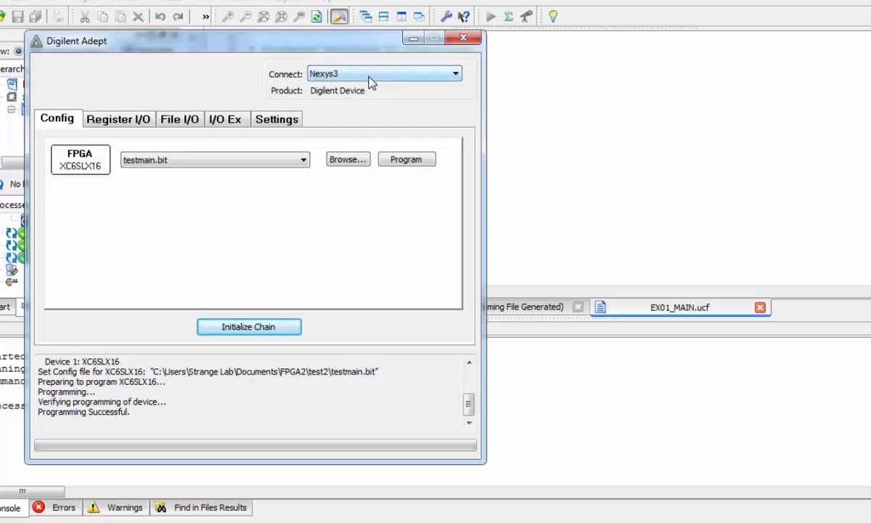
mouse_move(274, 83)
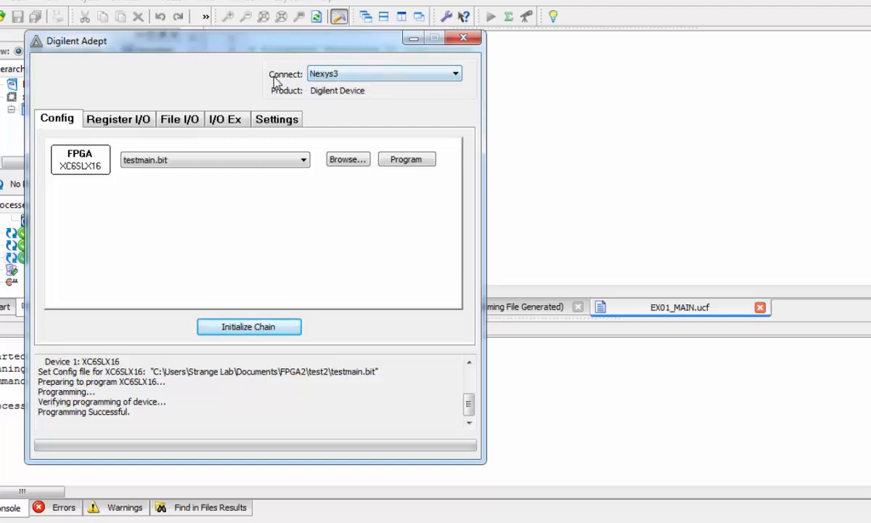
- Connect Adept to the Nexys3 board and browse for an FPGA bitstream file
click(455, 73)
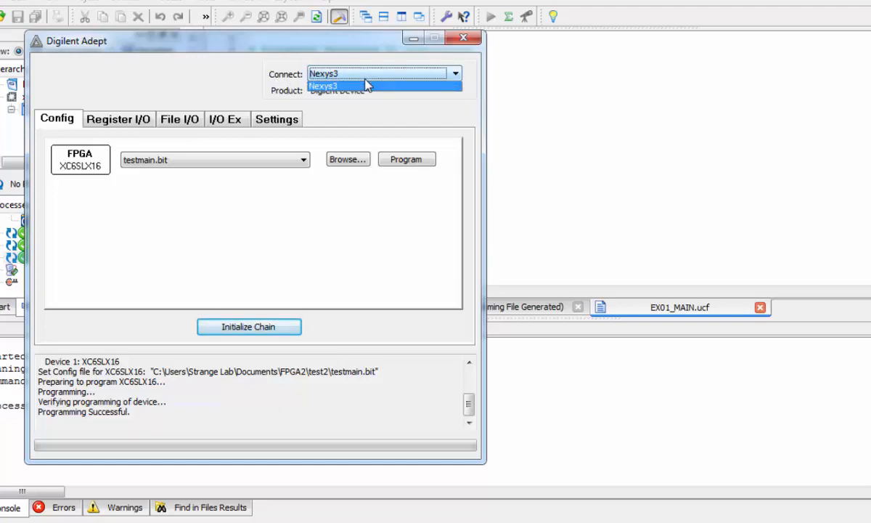
click(321, 86)
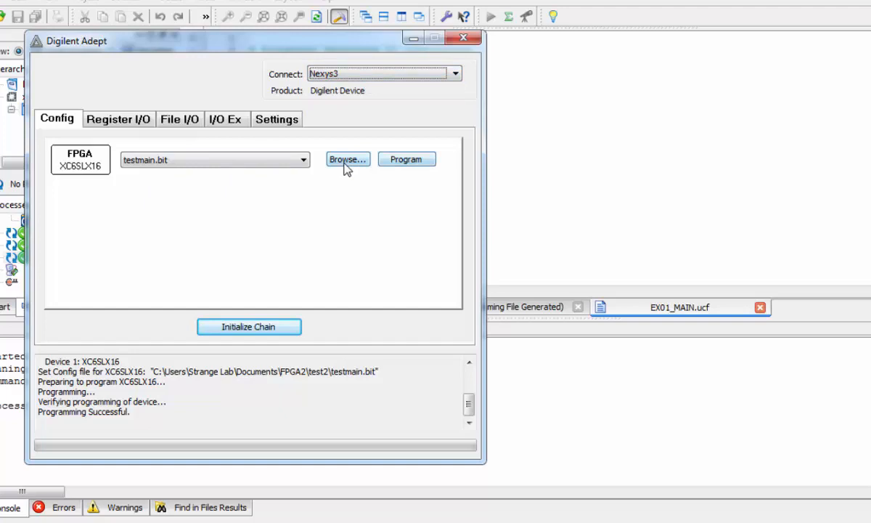
click(347, 159)
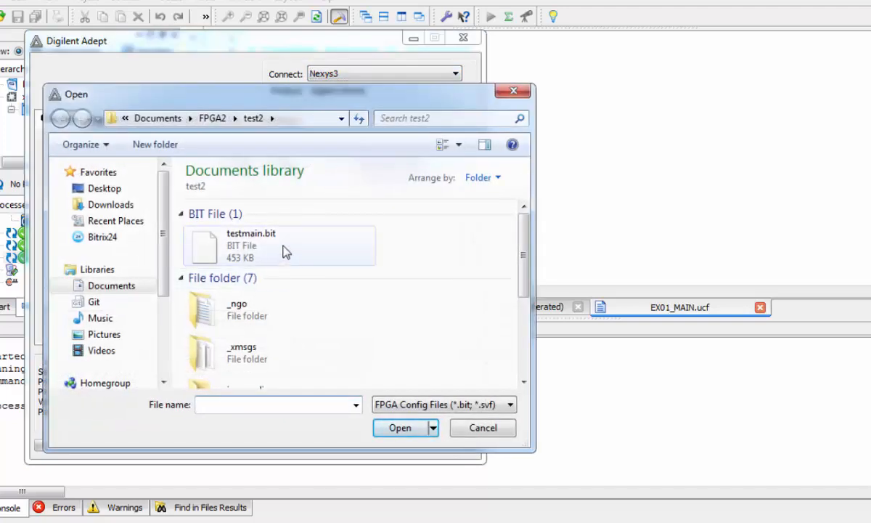